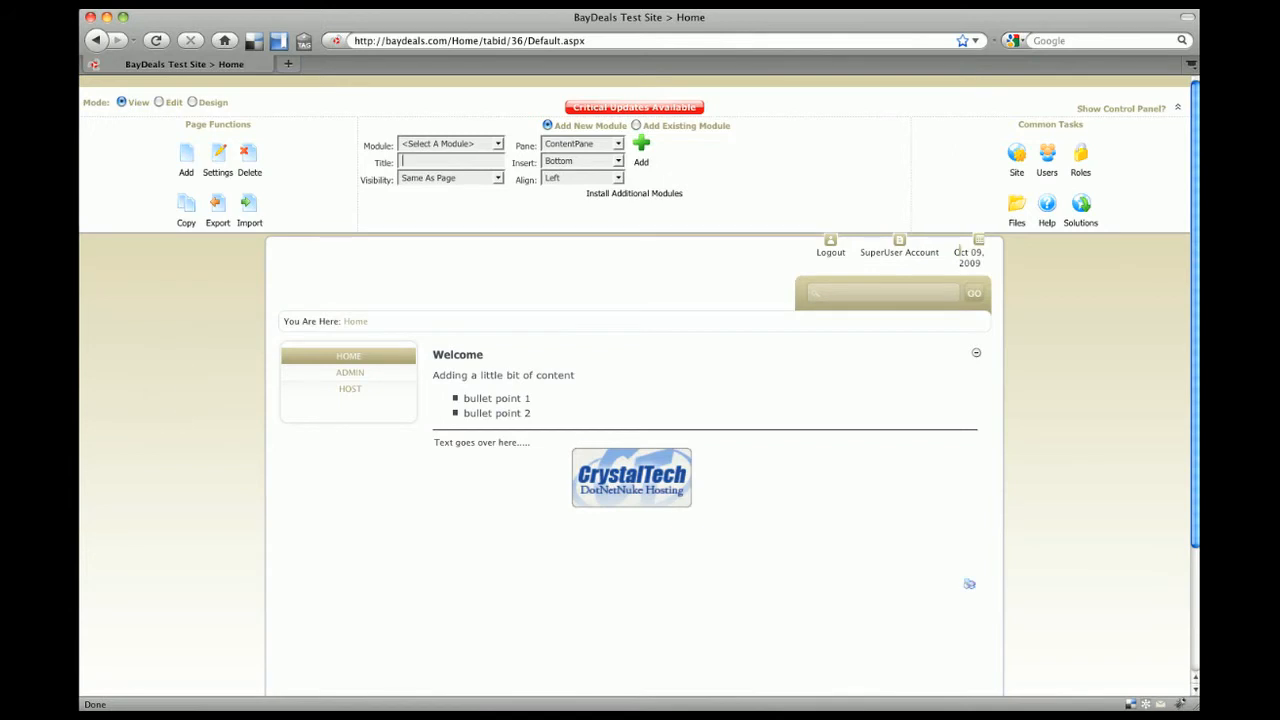
mouse_move(176, 388)
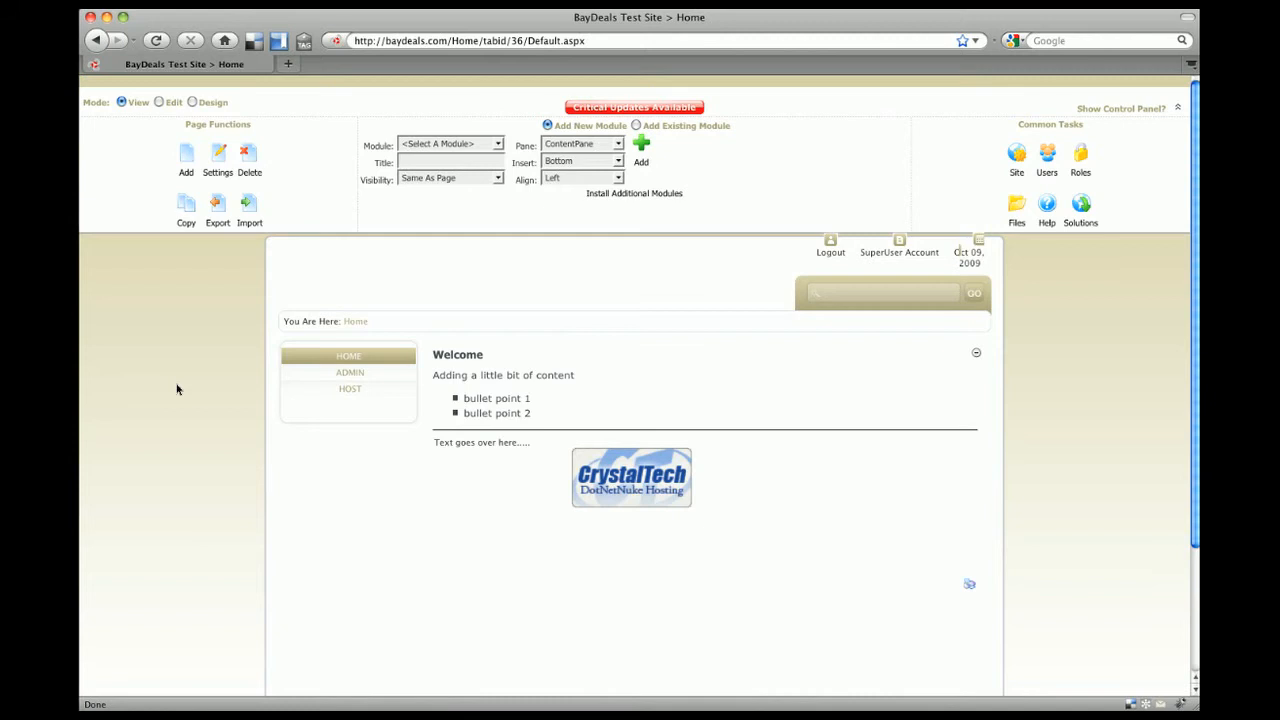
Enter Edit mode and start adding a new page to the site.
left_click(448, 162)
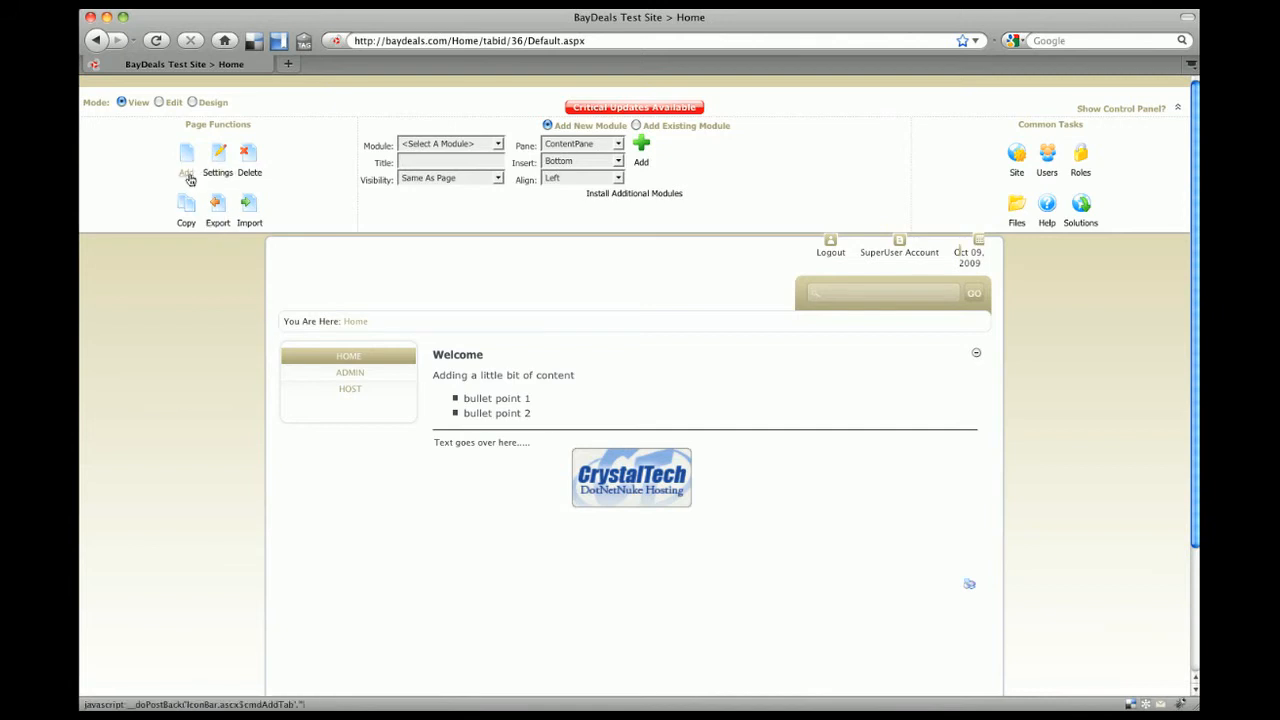
mouse_move(168, 114)
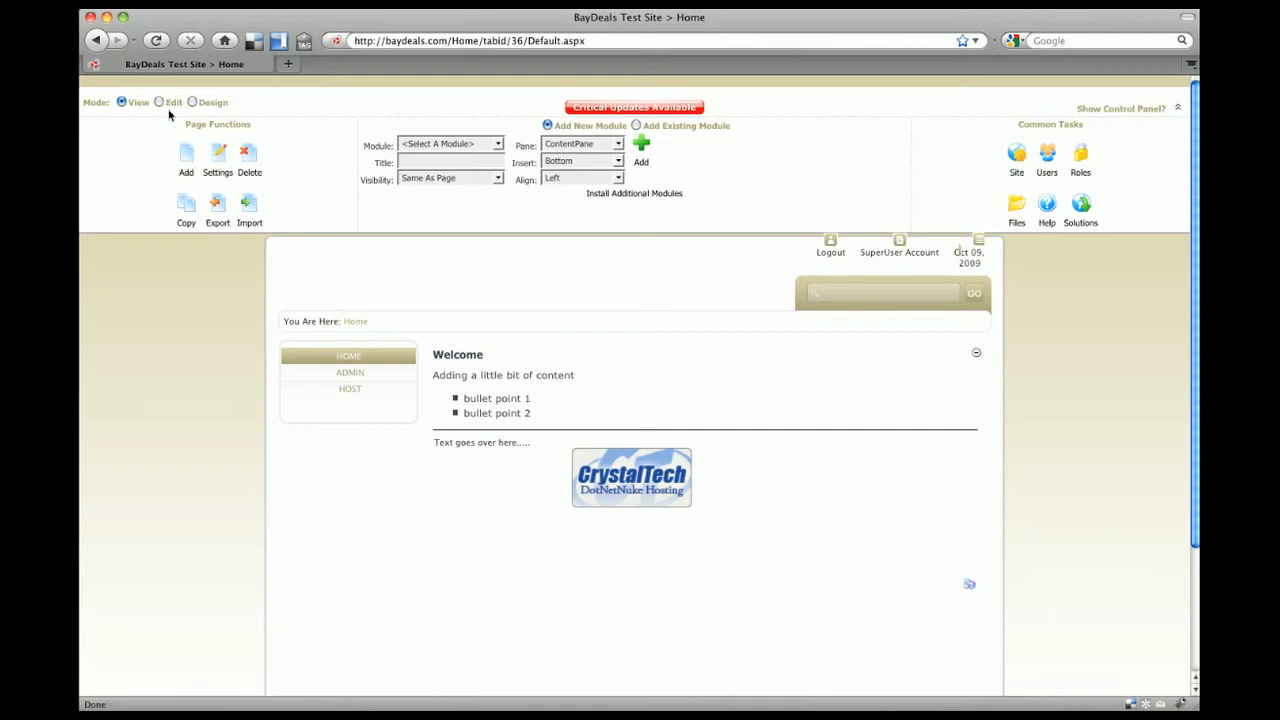
left_click(158, 102)
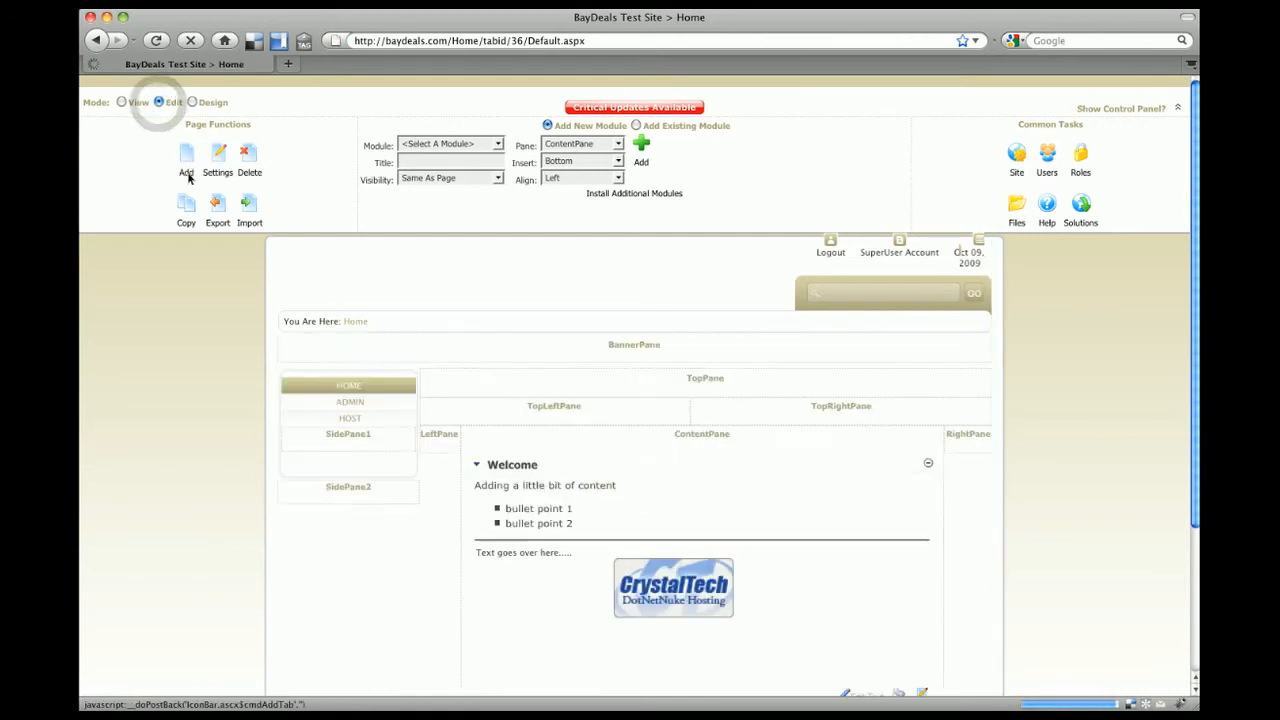
left_click(186, 160)
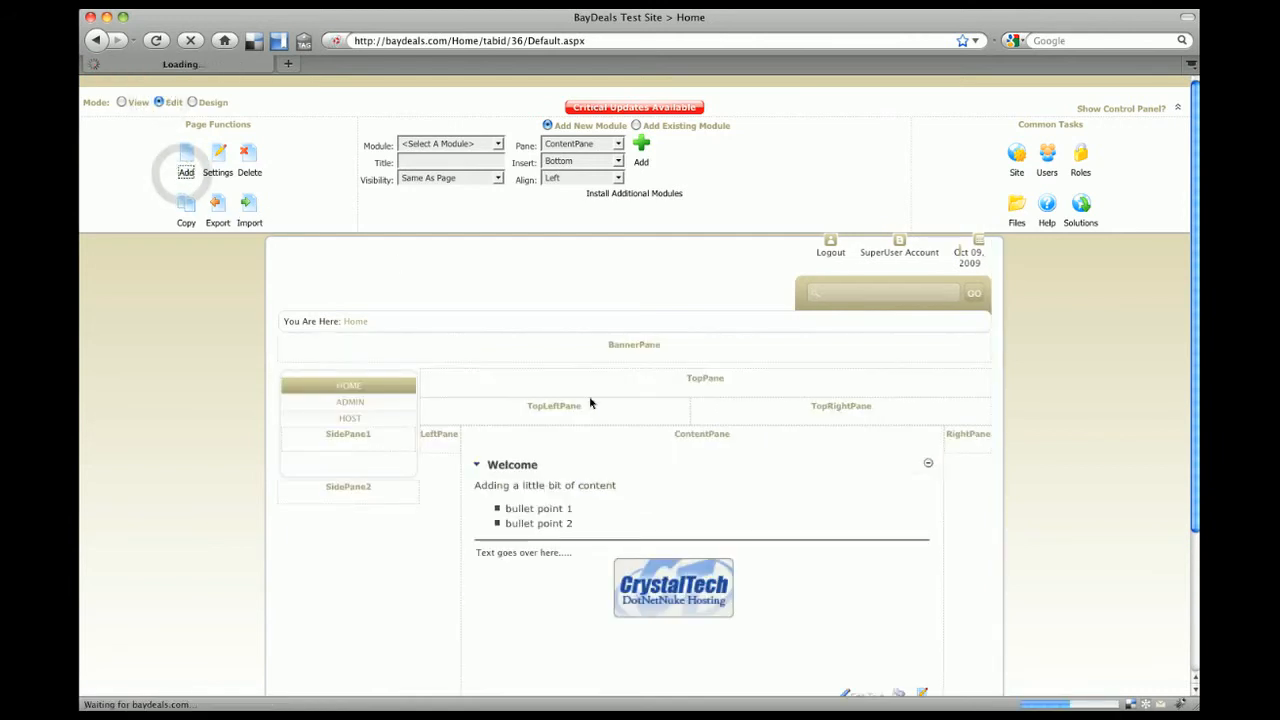
mouse_move(628, 446)
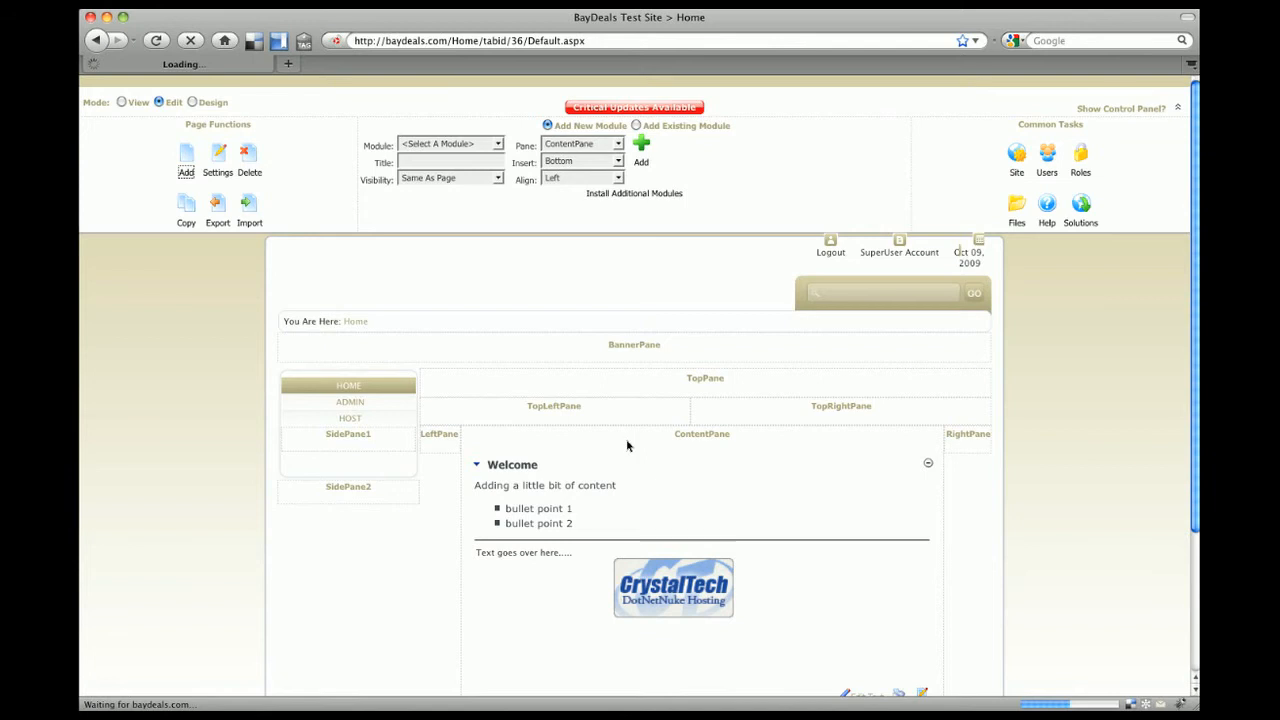
mouse_move(560, 374)
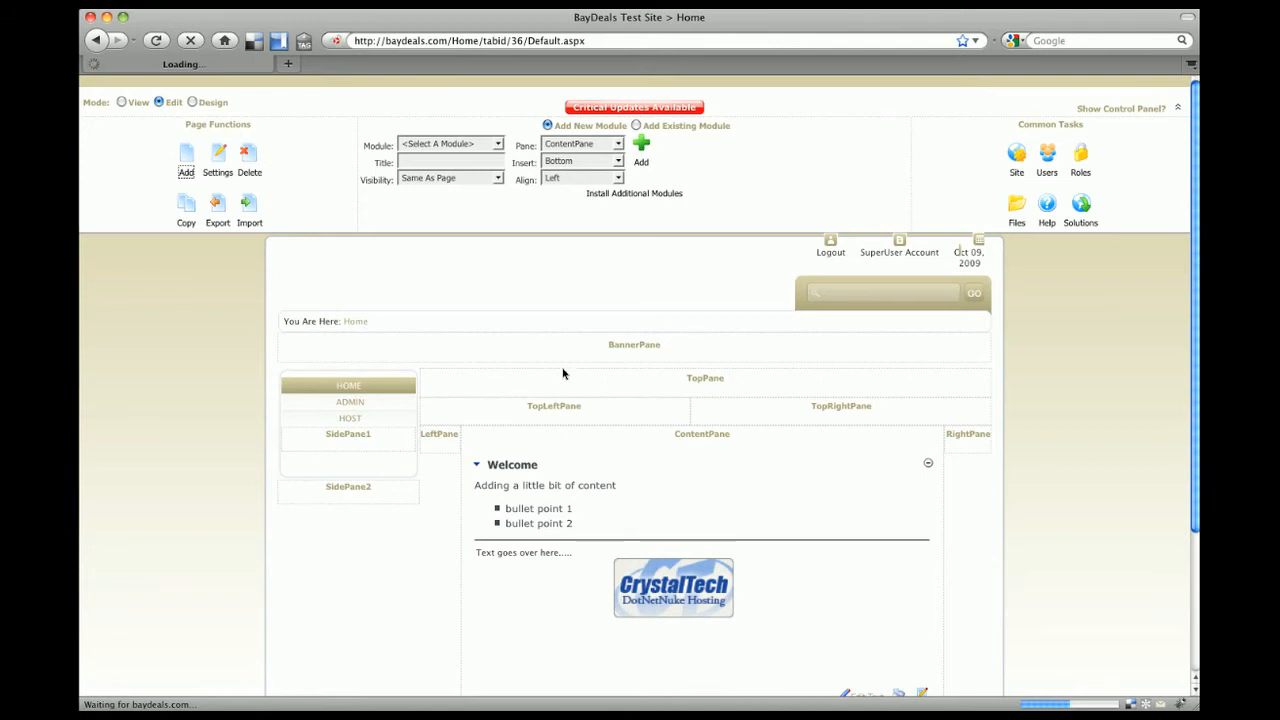
Name the new page 'About Us' and update its settings.
left_click(186, 160)
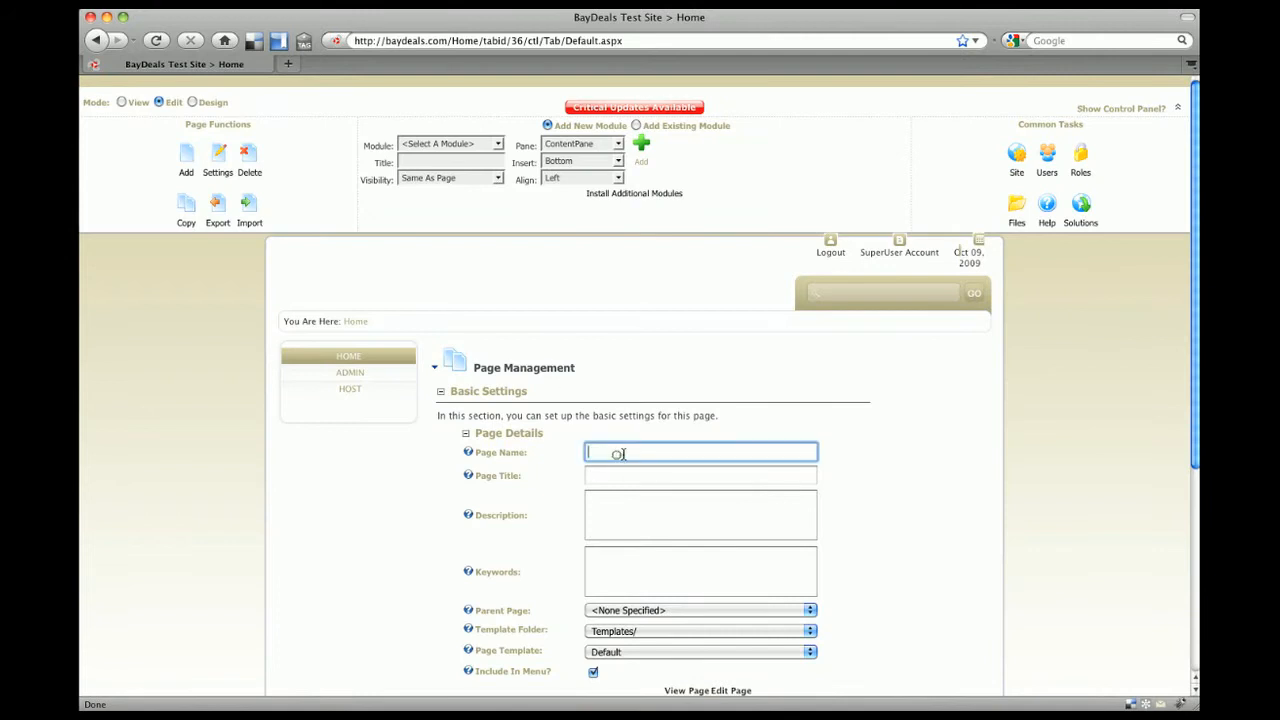
type("About U")
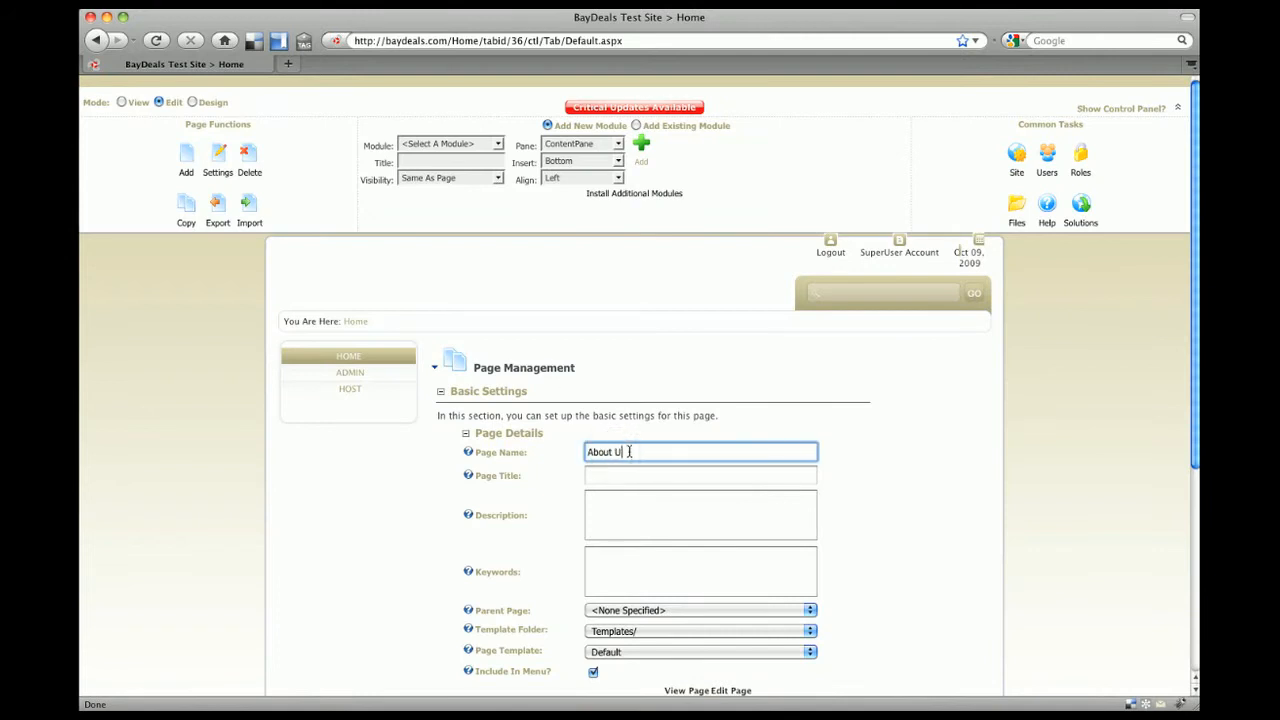
scroll("down", 3)
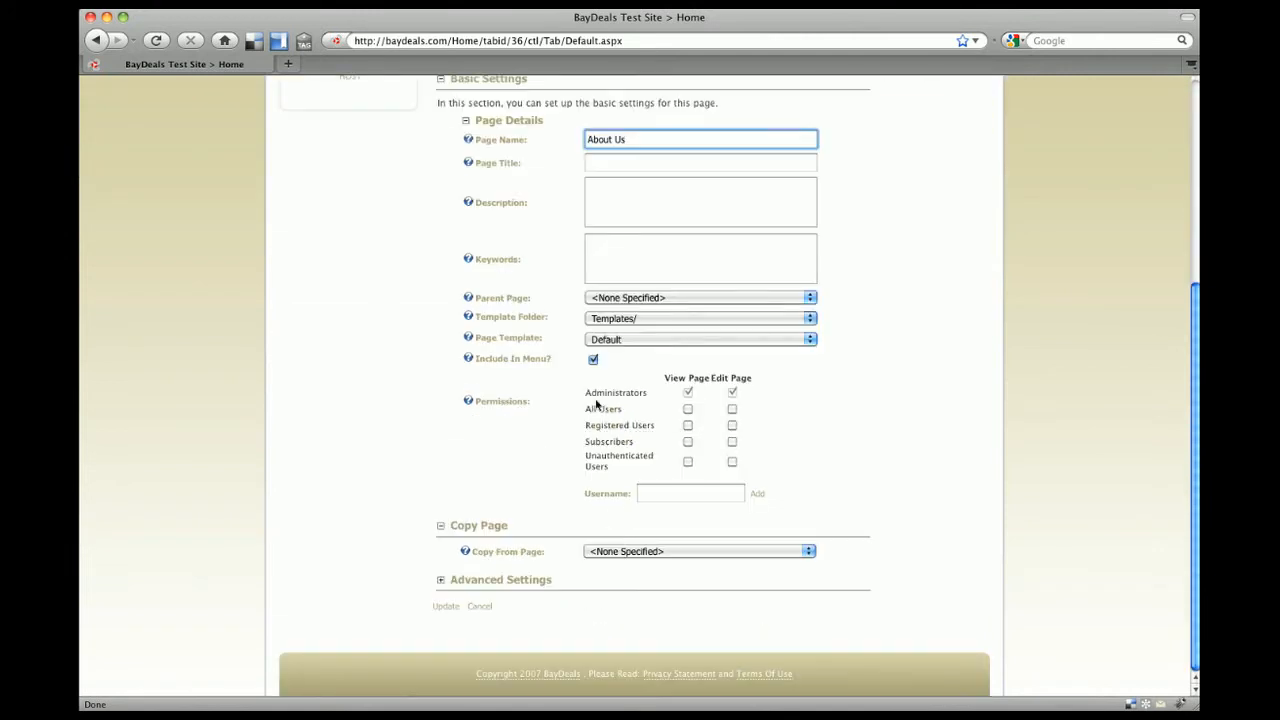
left_click(446, 604)
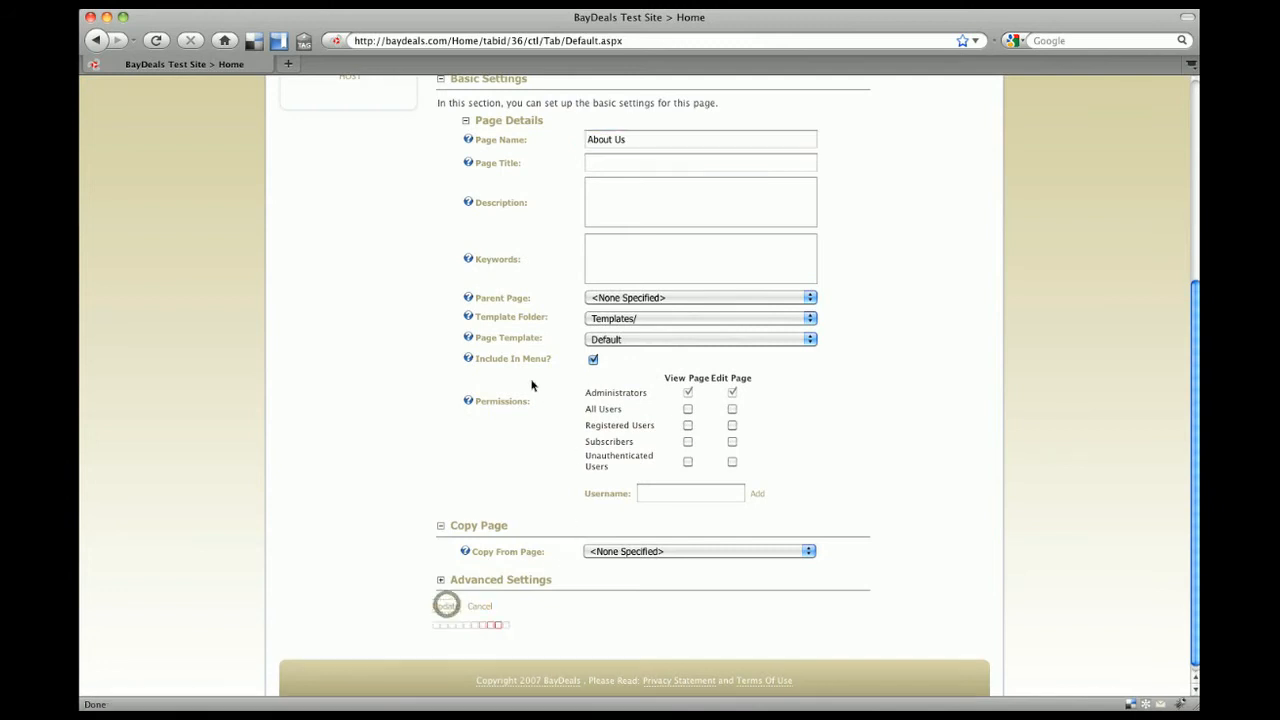
Grant View Page permission to All Users in the About Us page settings and update.
left_click(446, 604)
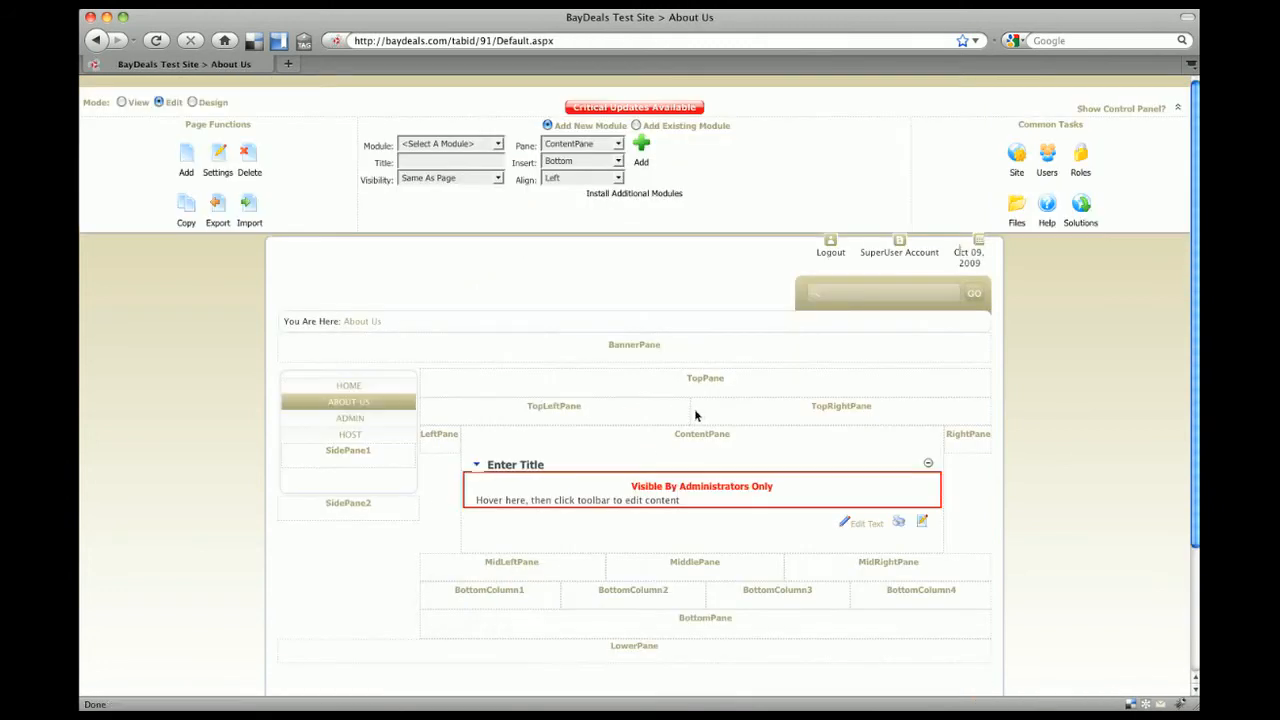
mouse_move(220, 196)
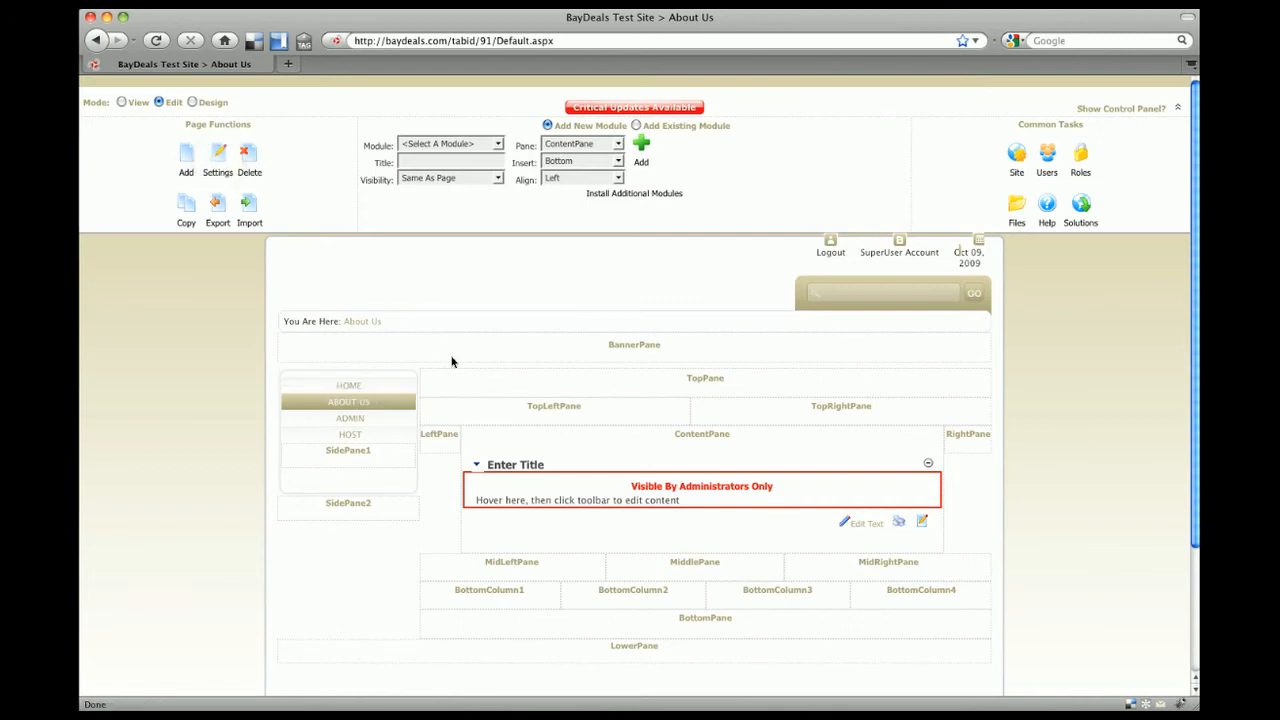
left_click(218, 156)
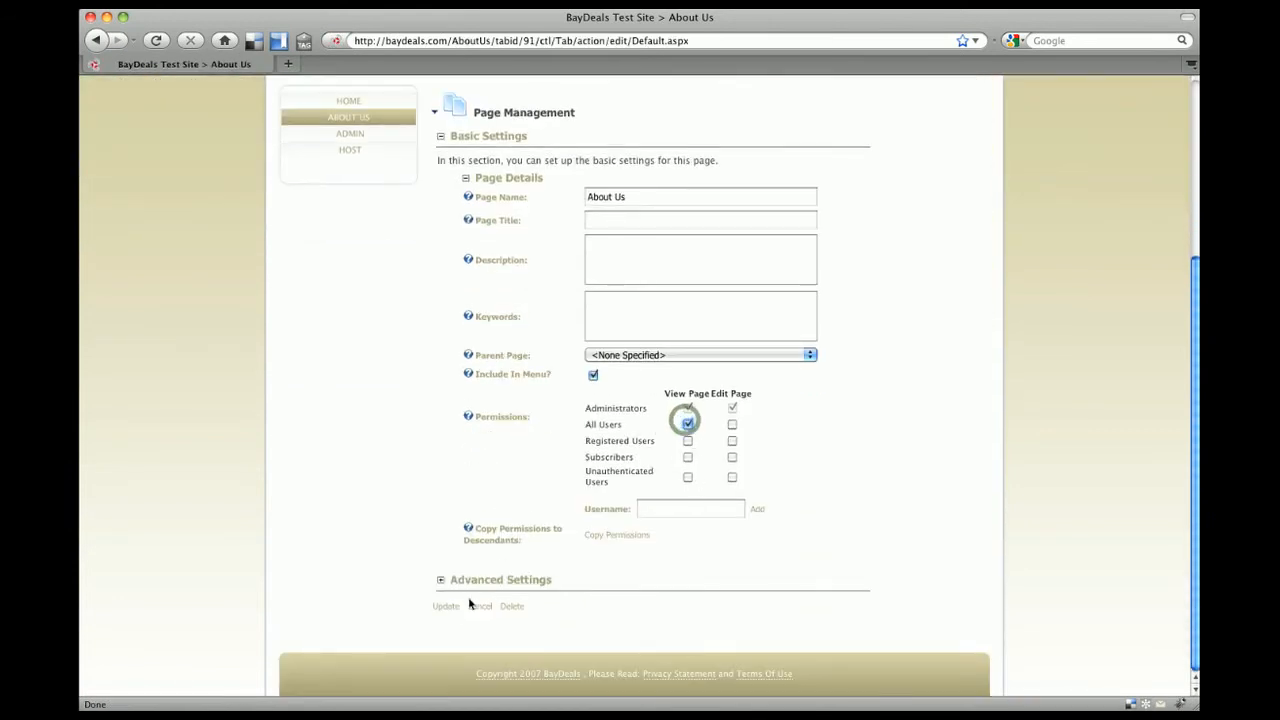
left_click(446, 606)
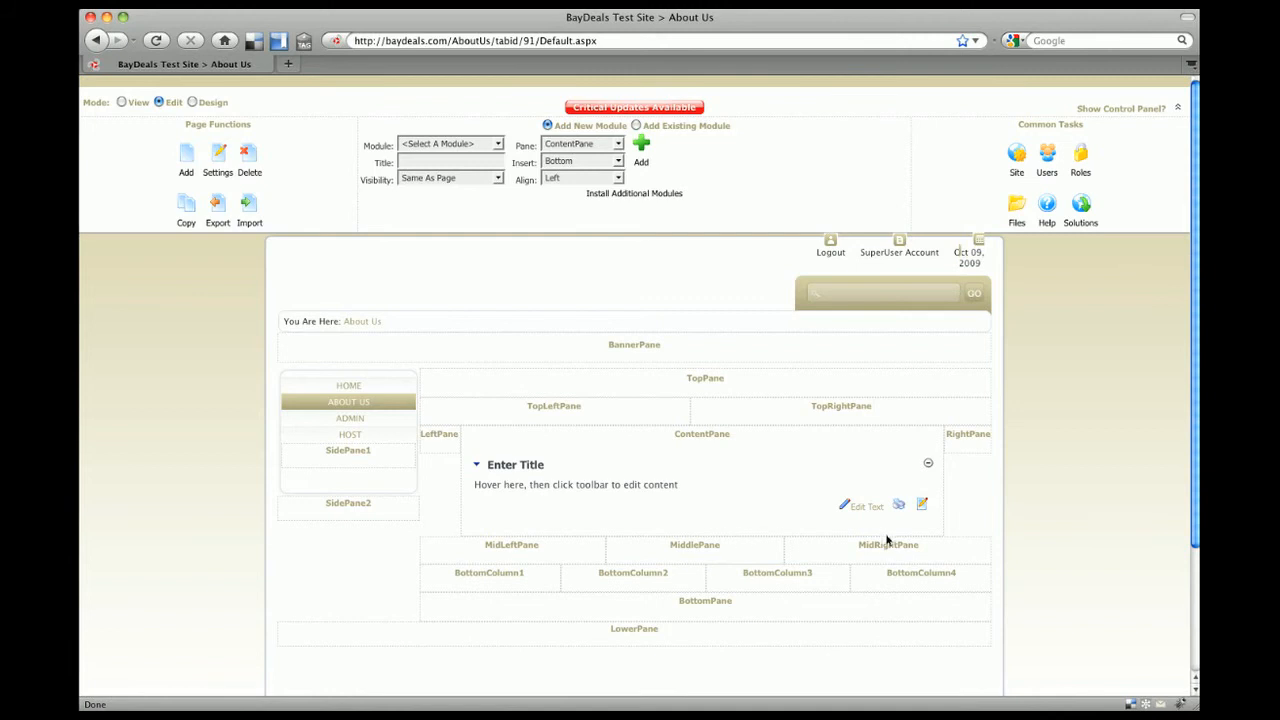
Paste the copied lorem-ipsum paragraphs into the About Us Text/HTML module as plain text.
left_click(866, 506)
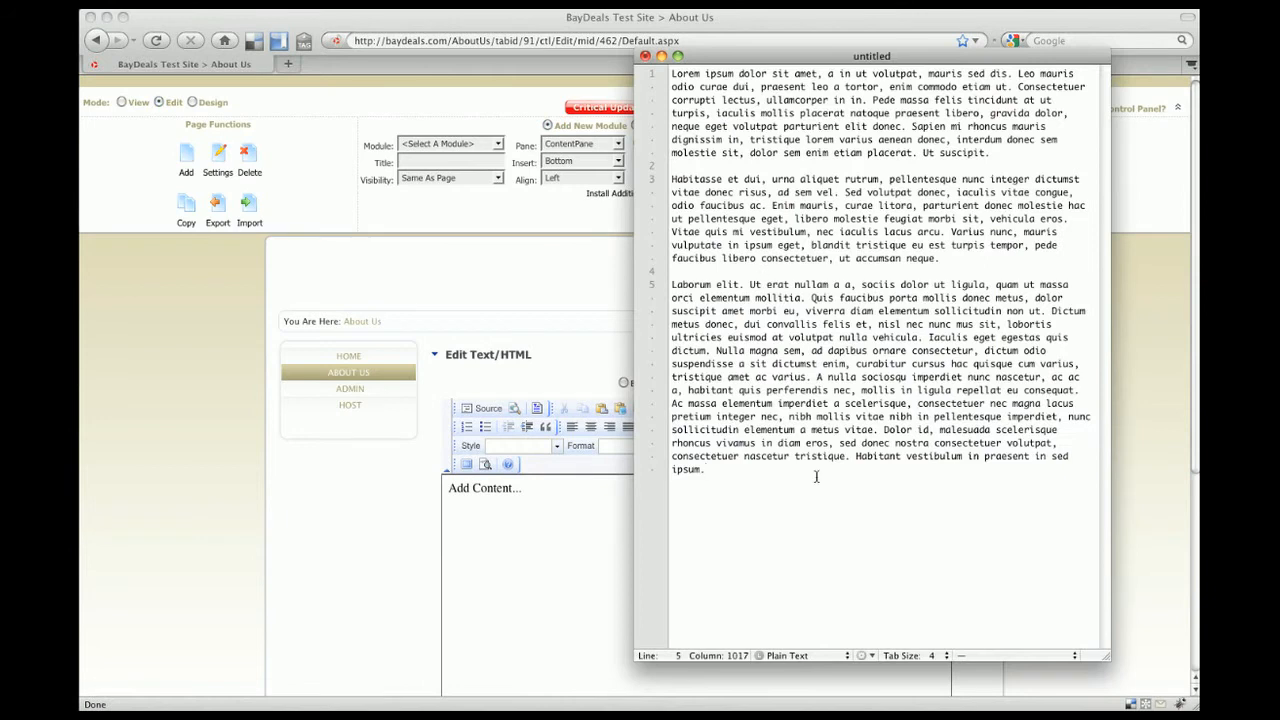
mouse_move(812, 488)
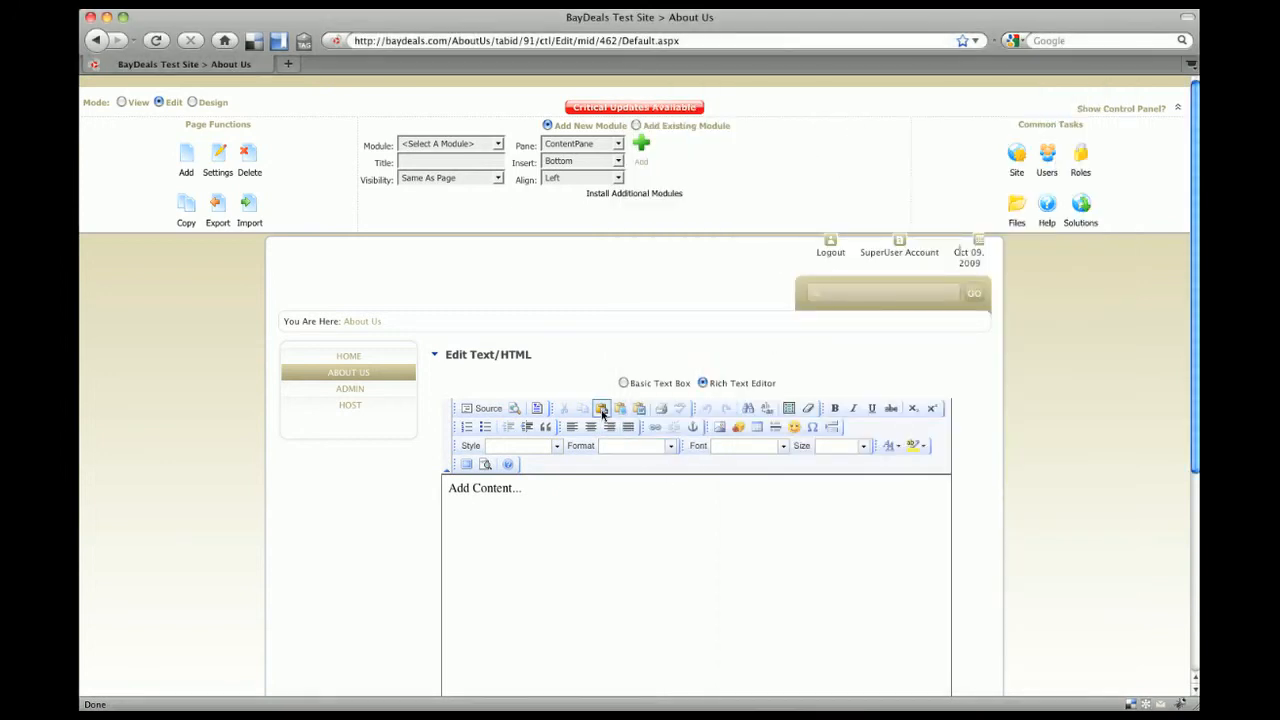
mouse_move(620, 408)
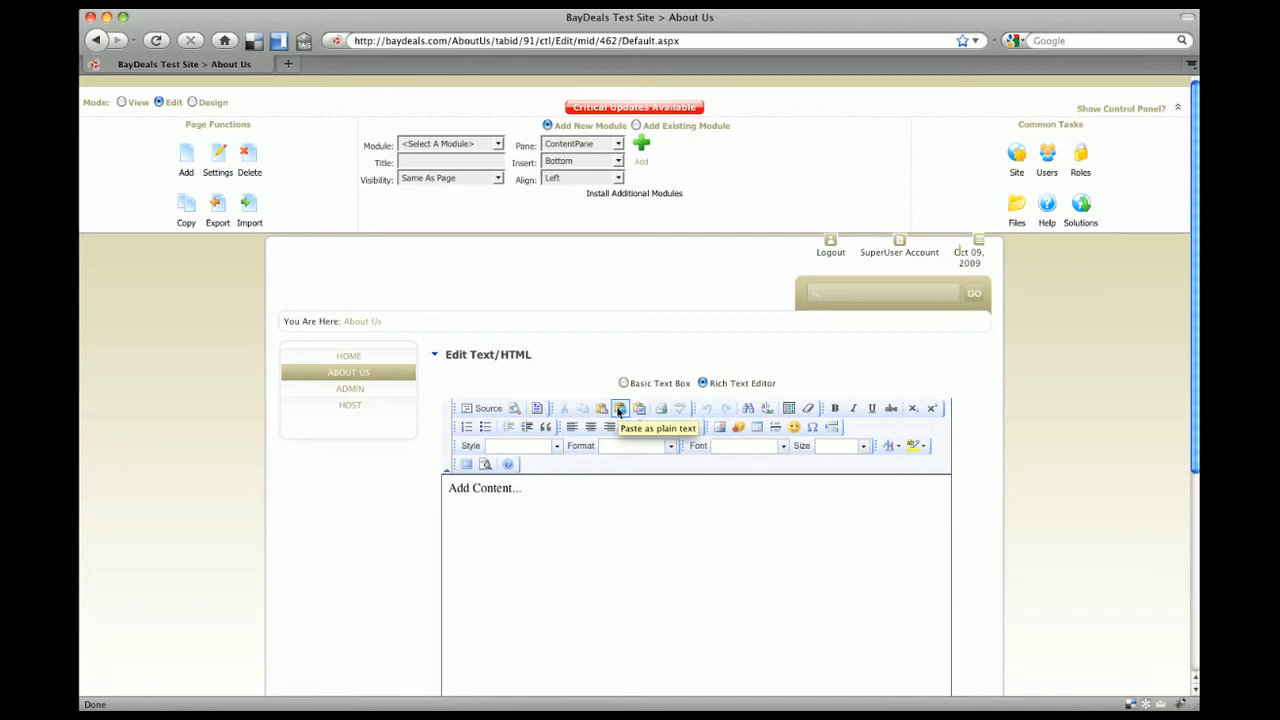
mouse_move(560, 518)
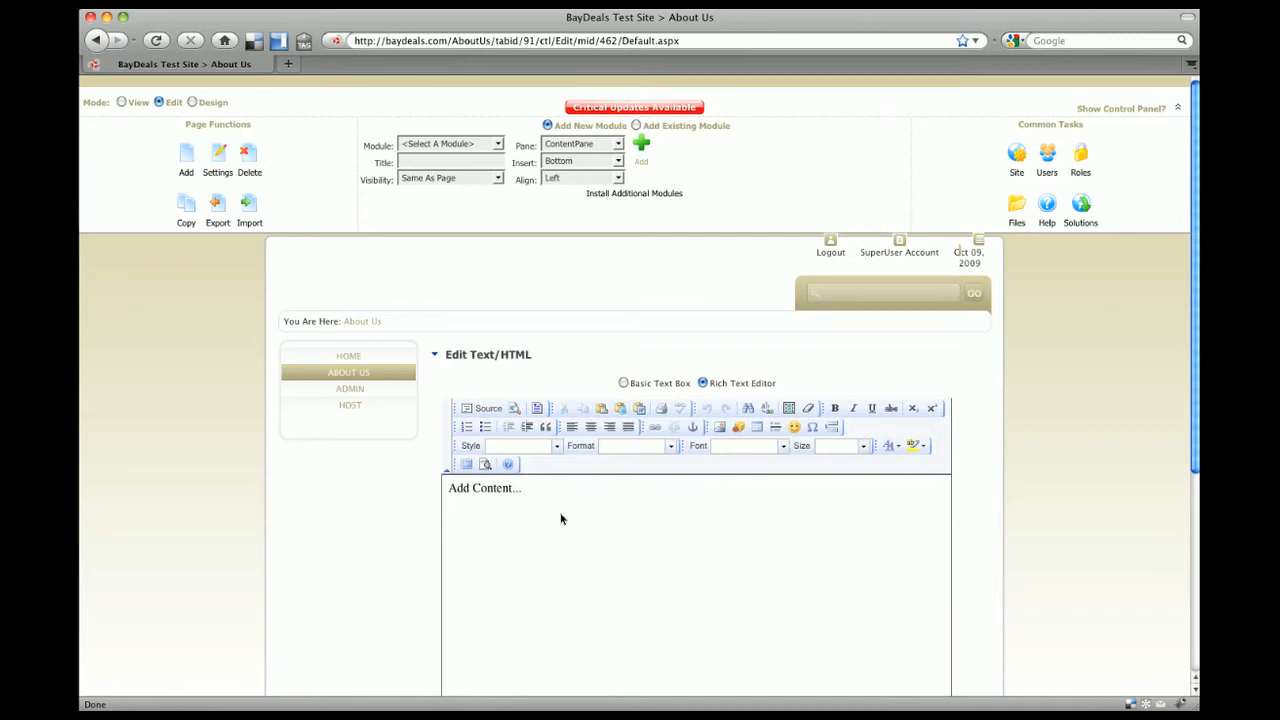
left_click(560, 500)
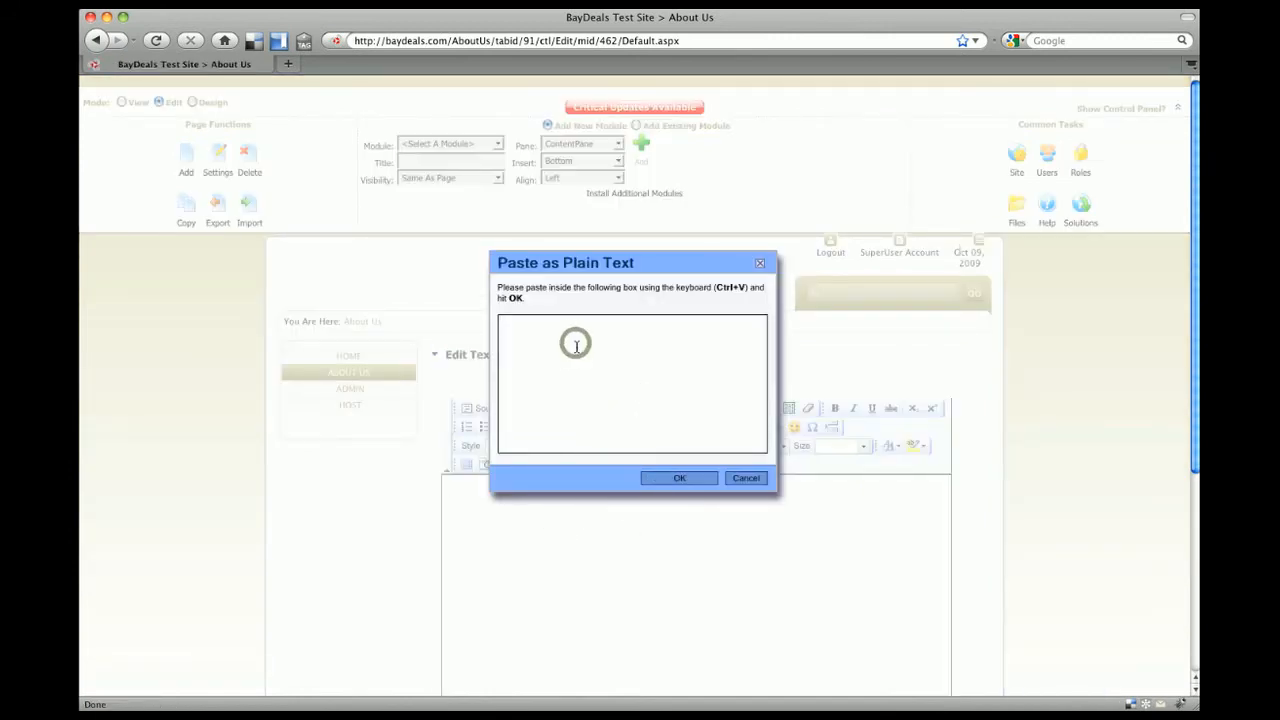
key("ctrl+v")
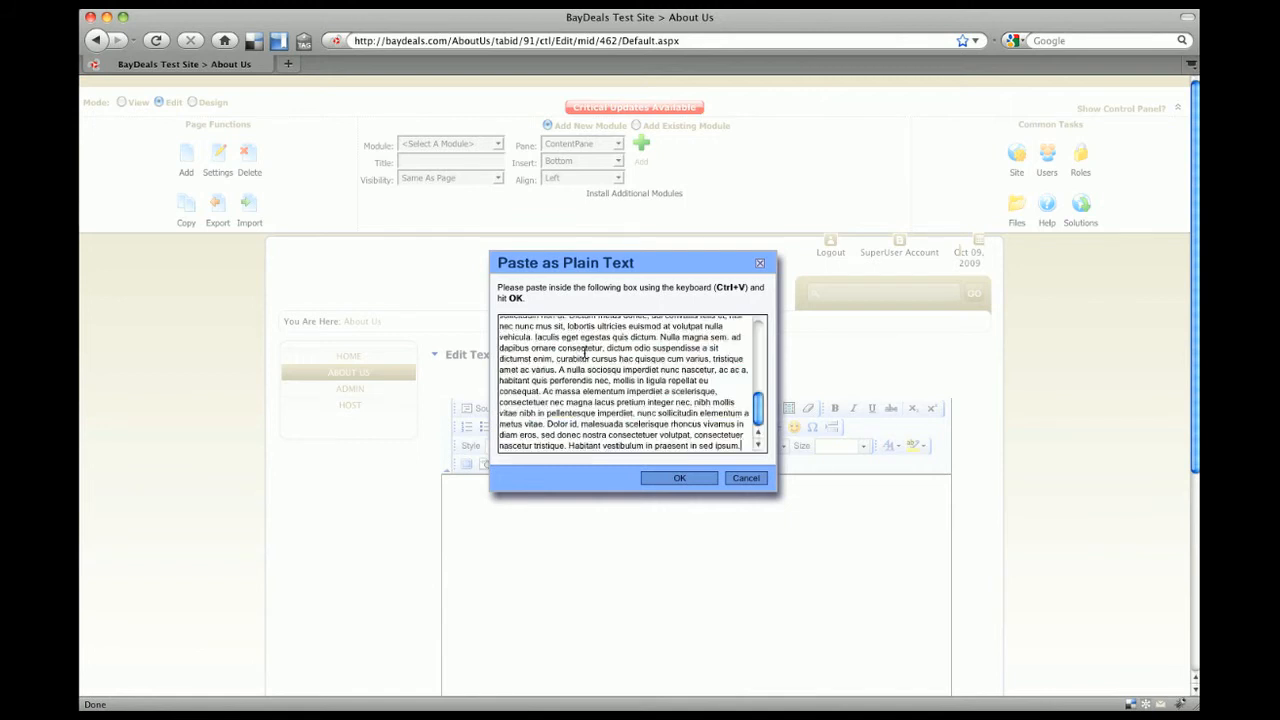
scroll("down", 3)
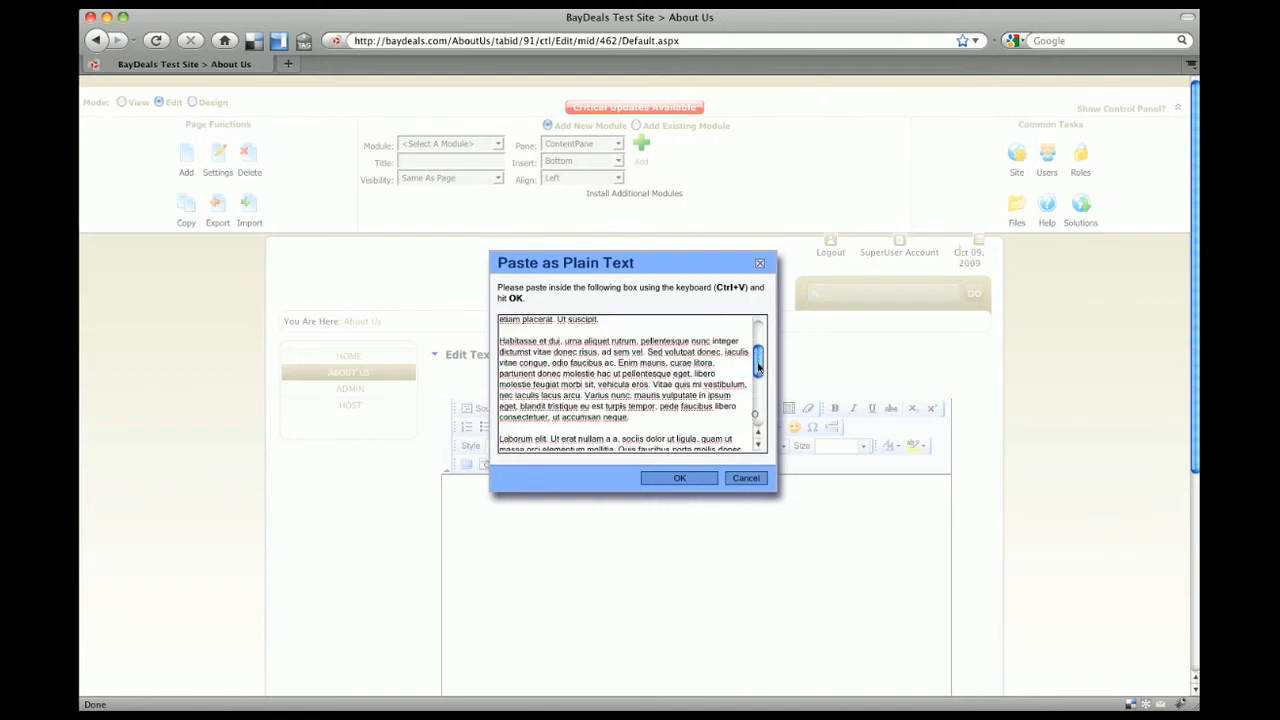
left_click(680, 476)
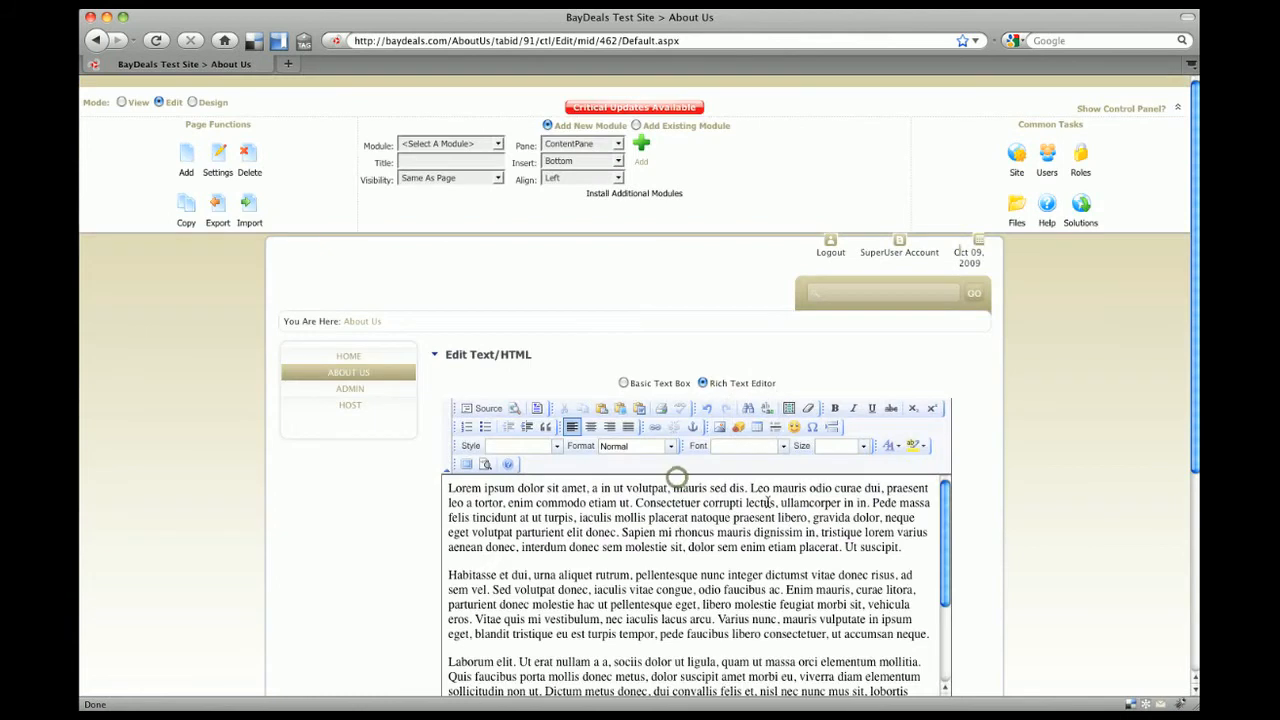
Select all the lorem ipsum text and set it to Comic Sans MS at x-small size.
scroll("down", 3)
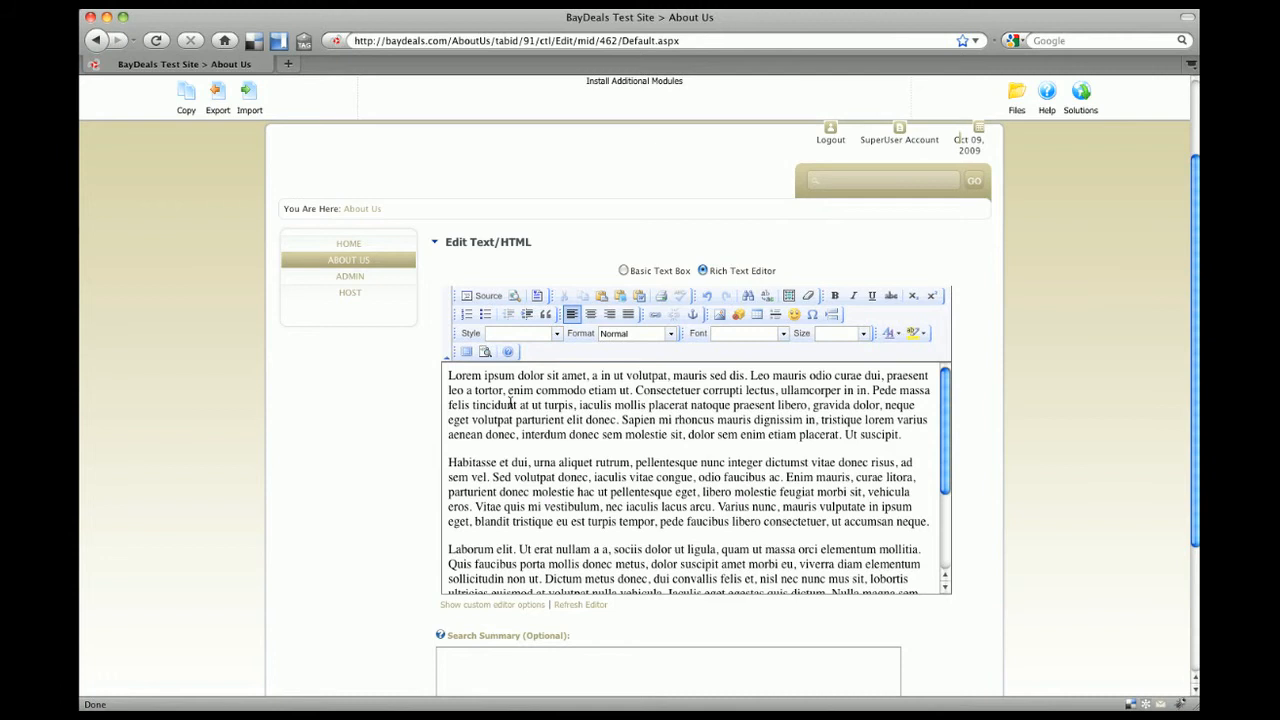
mouse_move(548, 444)
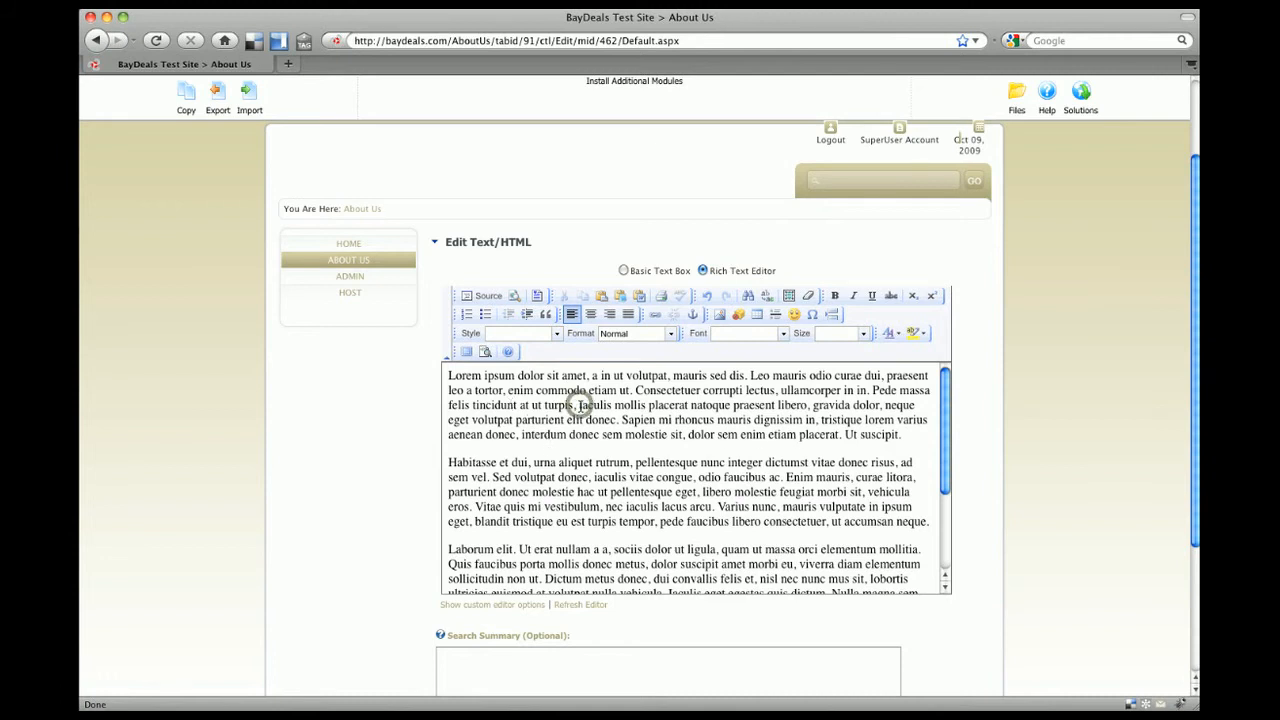
key("ctrl+a")
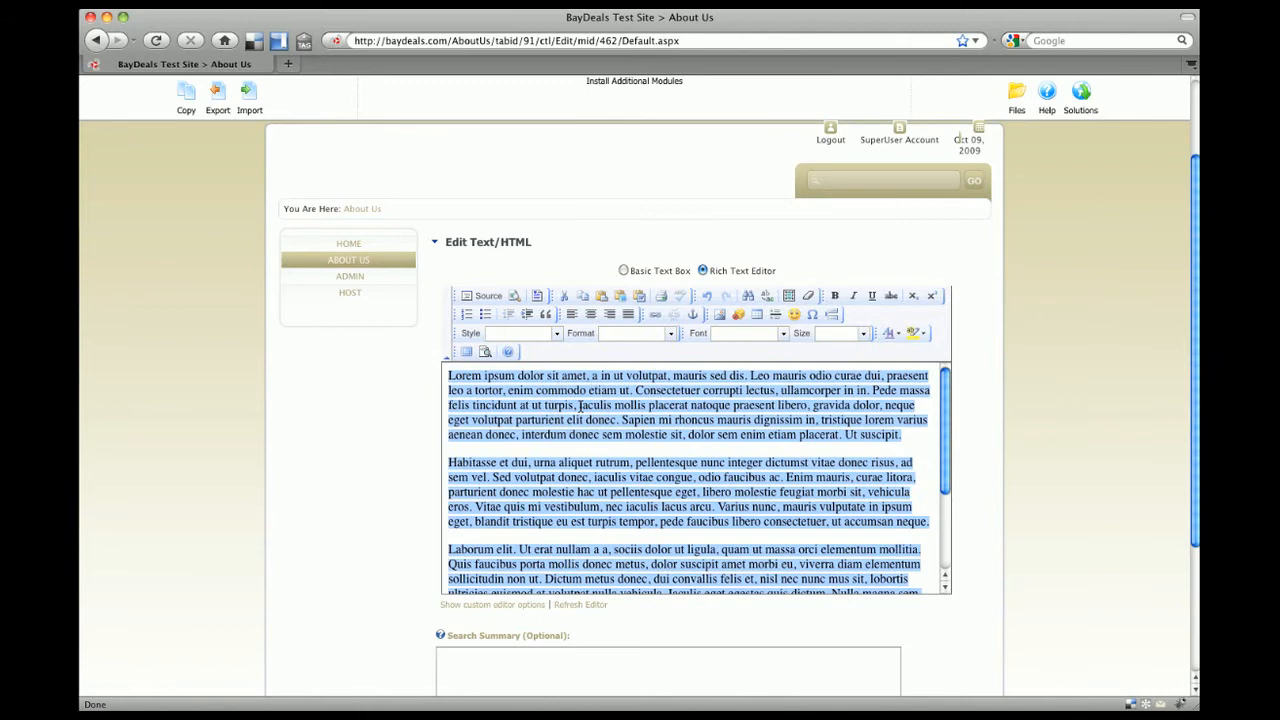
left_click(782, 332)
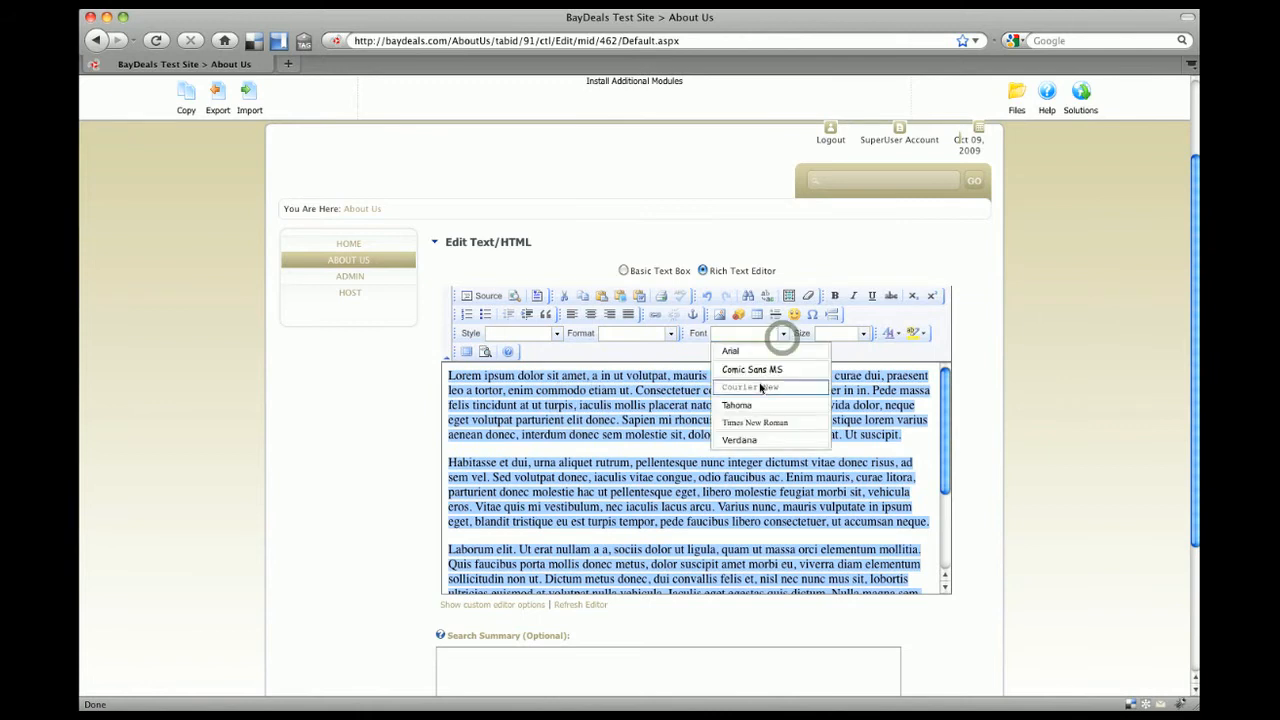
mouse_move(760, 368)
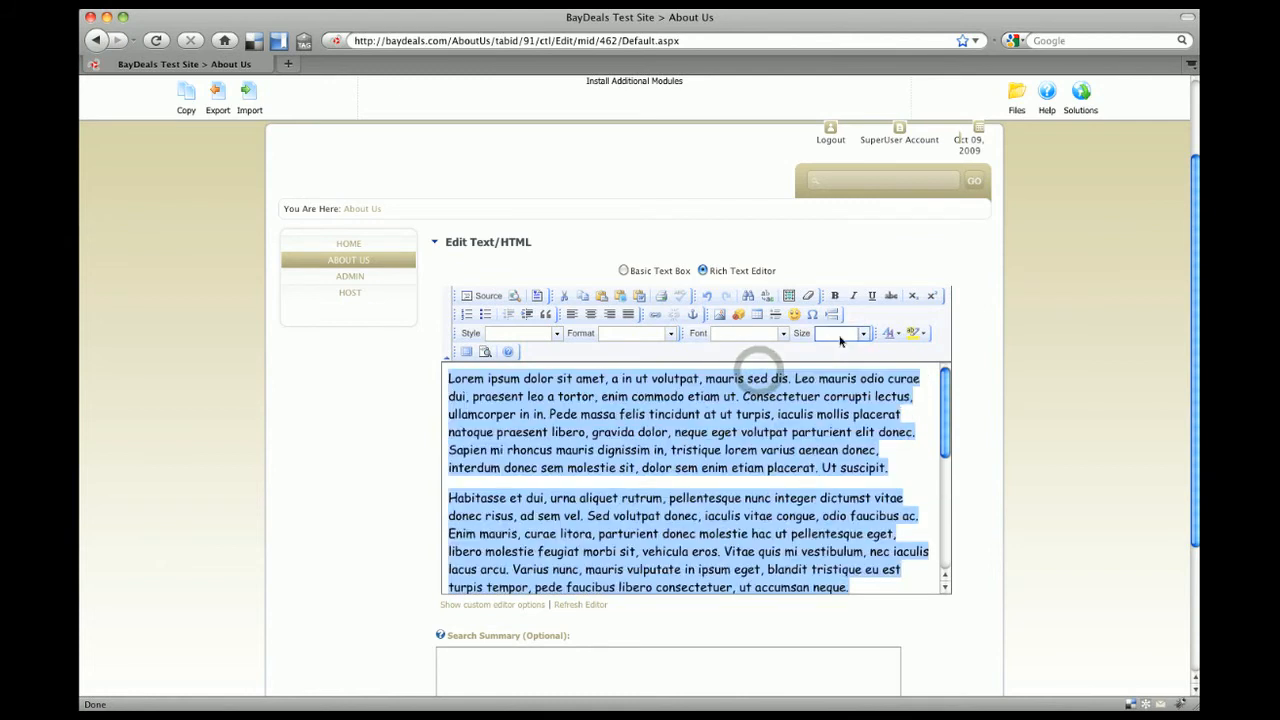
left_click(862, 332)
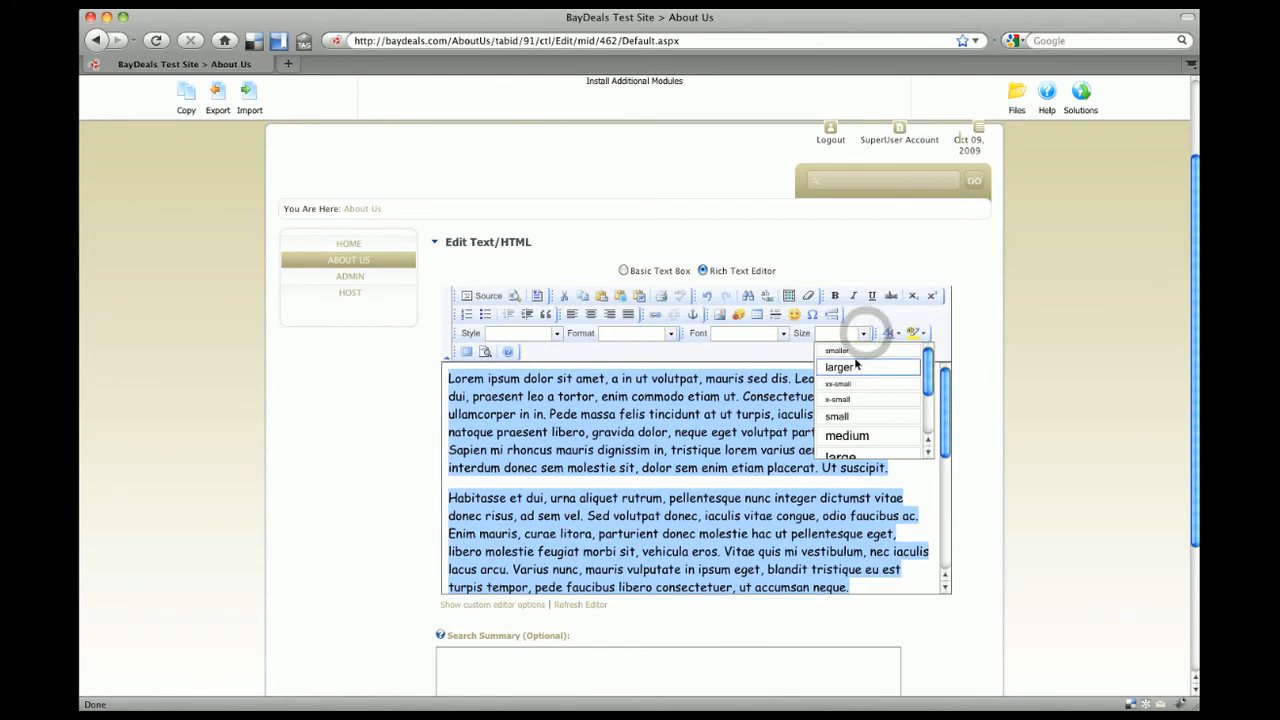
left_click(838, 366)
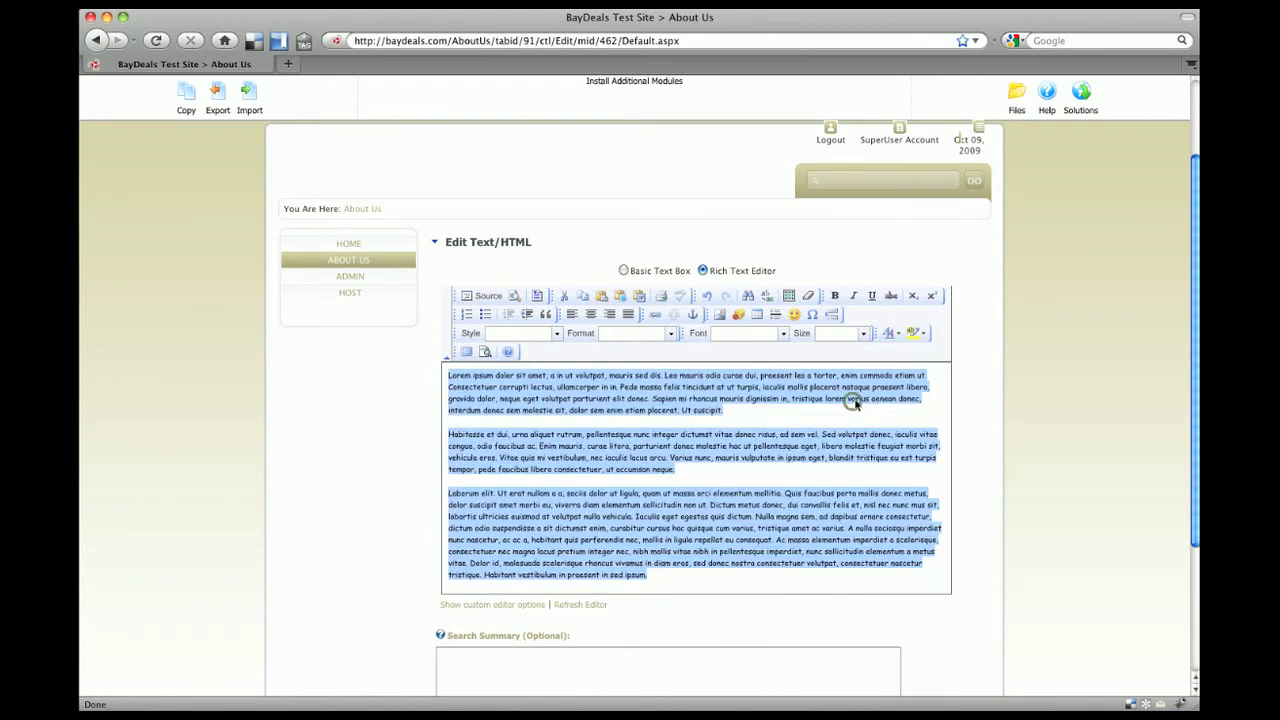
left_click(724, 410)
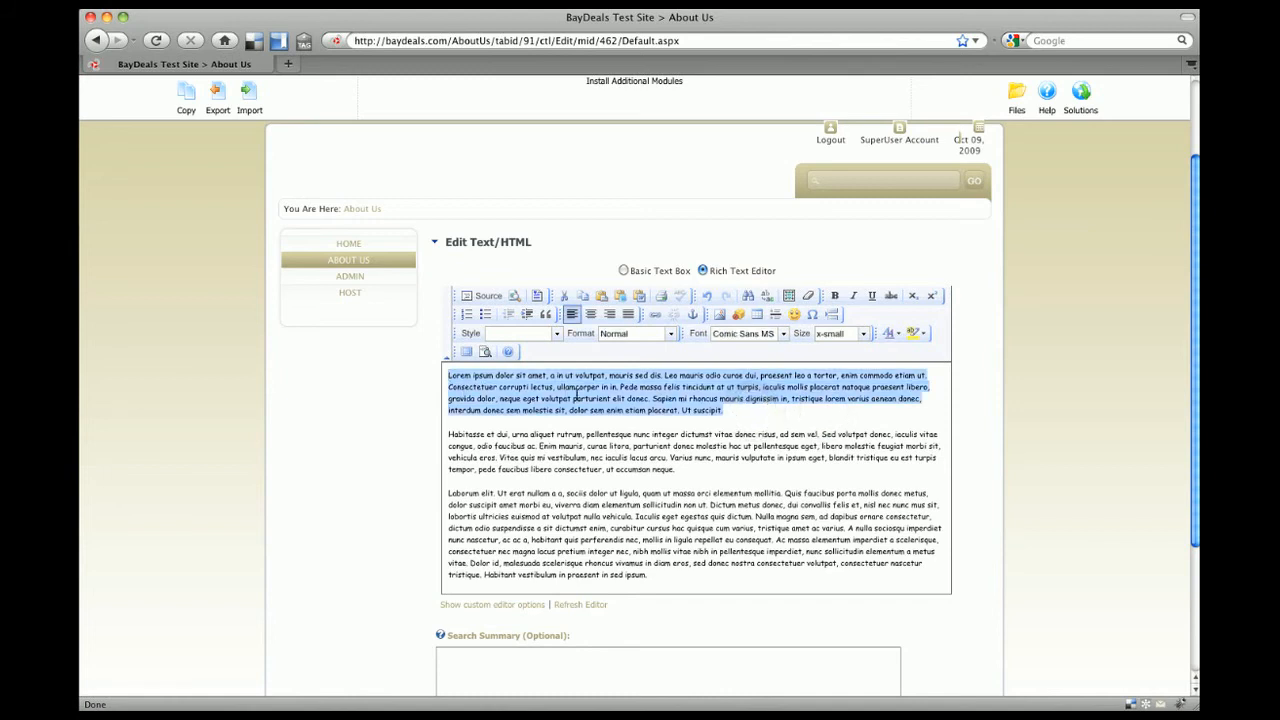
Set the first paragraph in Tahoma and make the second paragraph larger.
left_click(780, 332)
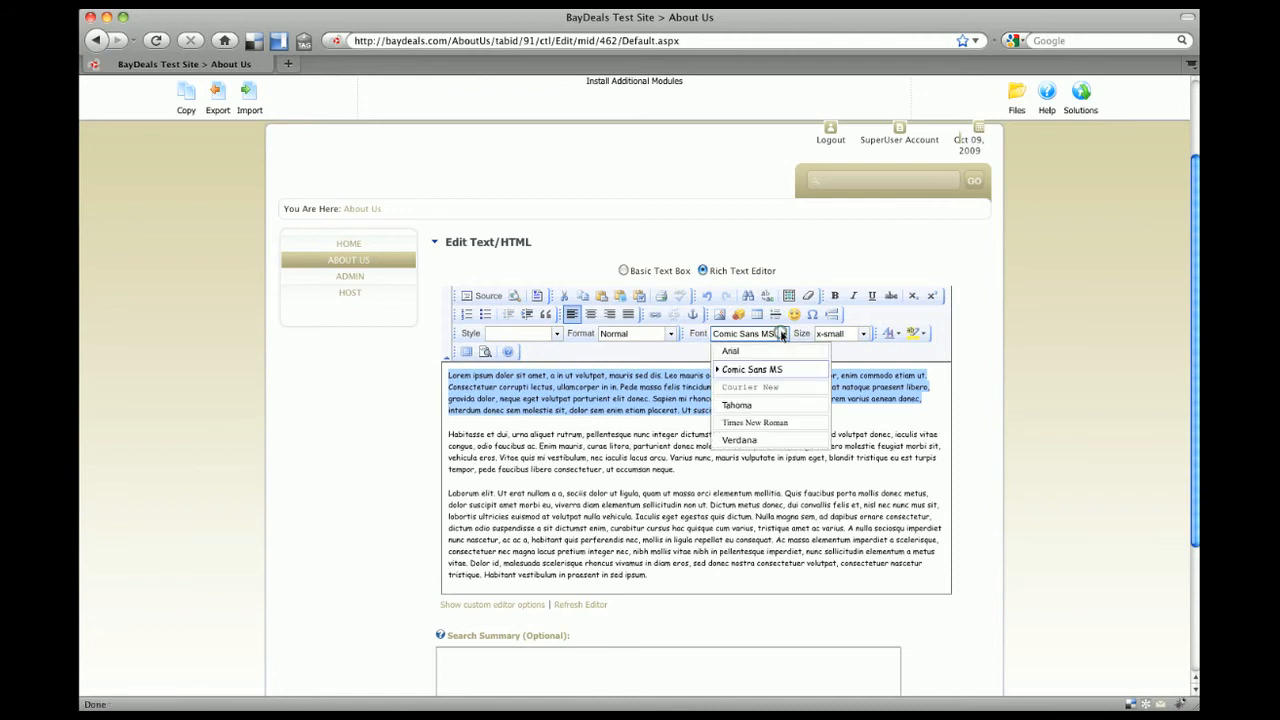
left_click(736, 404)
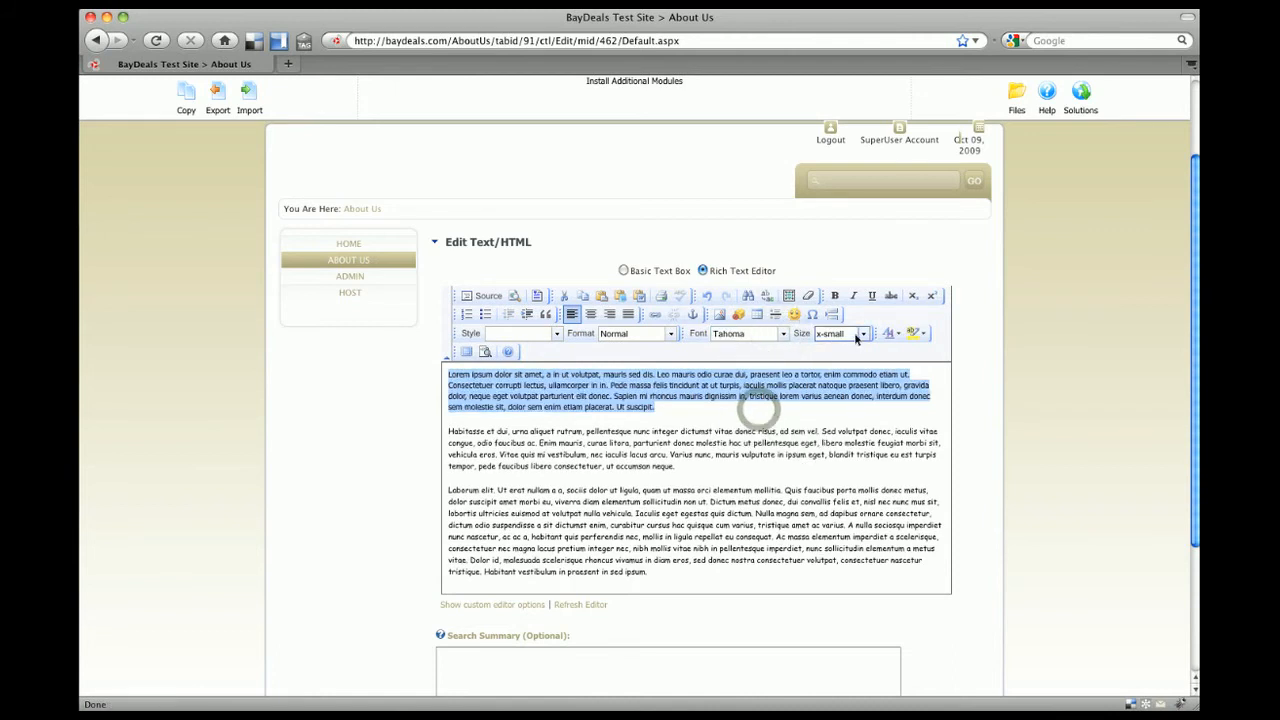
left_click(834, 332)
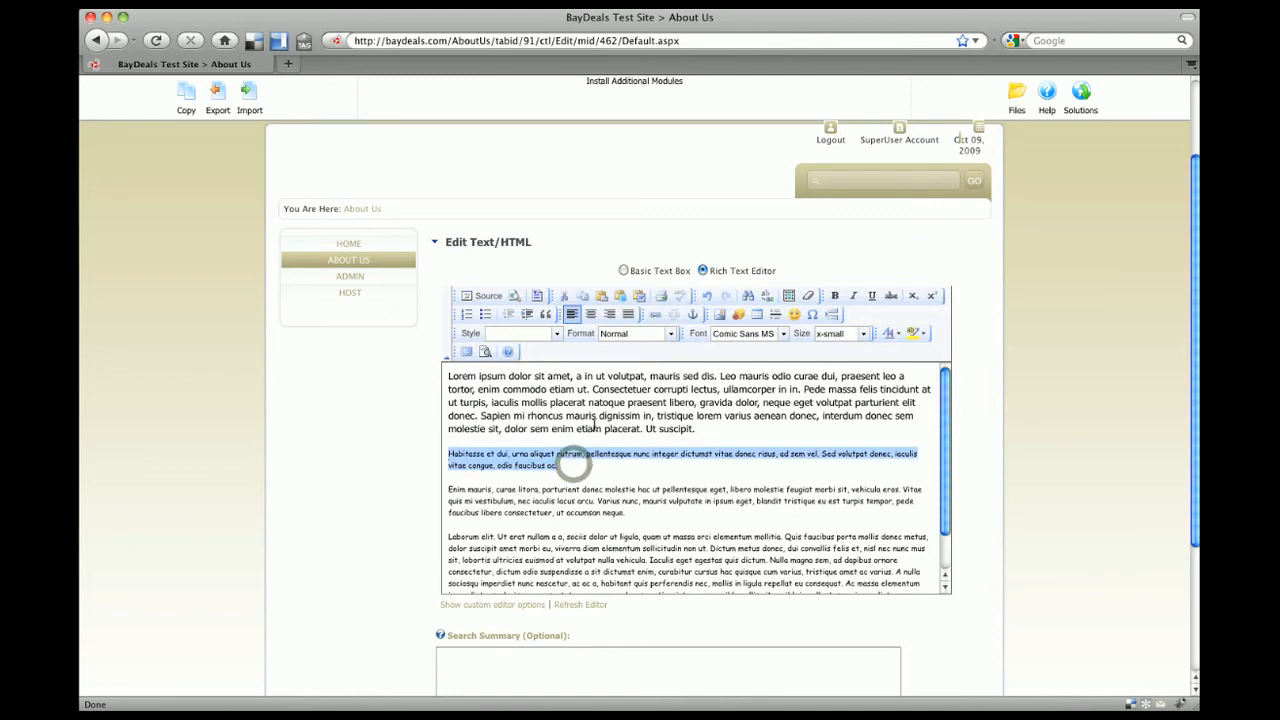
left_click(862, 332)
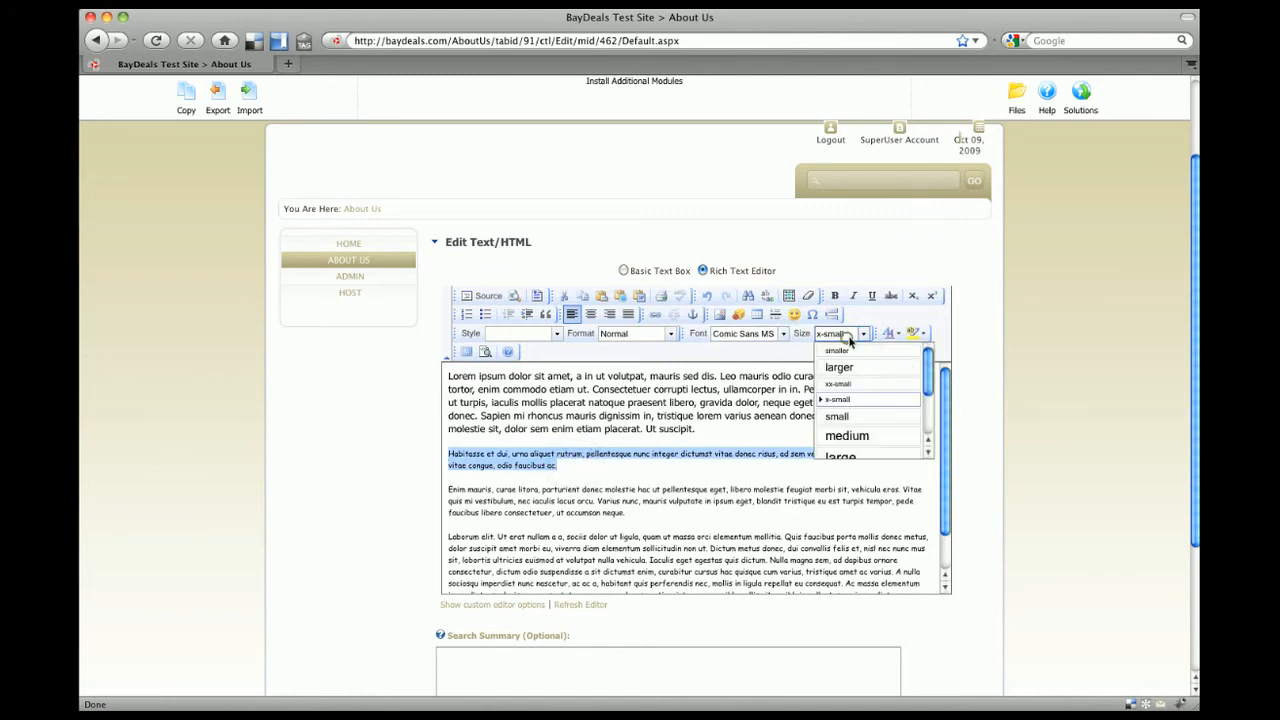
left_click(840, 368)
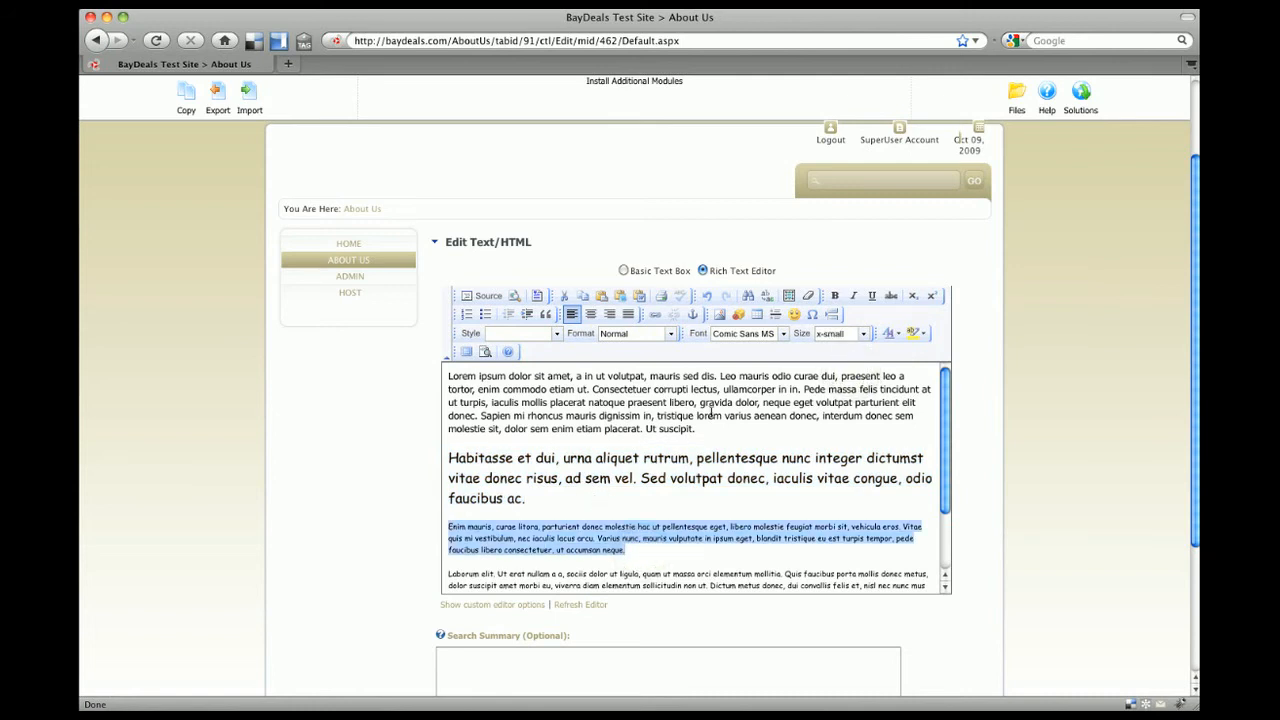
Italicize the third paragraph and begin it with 'NOTE:'.
left_click(670, 332)
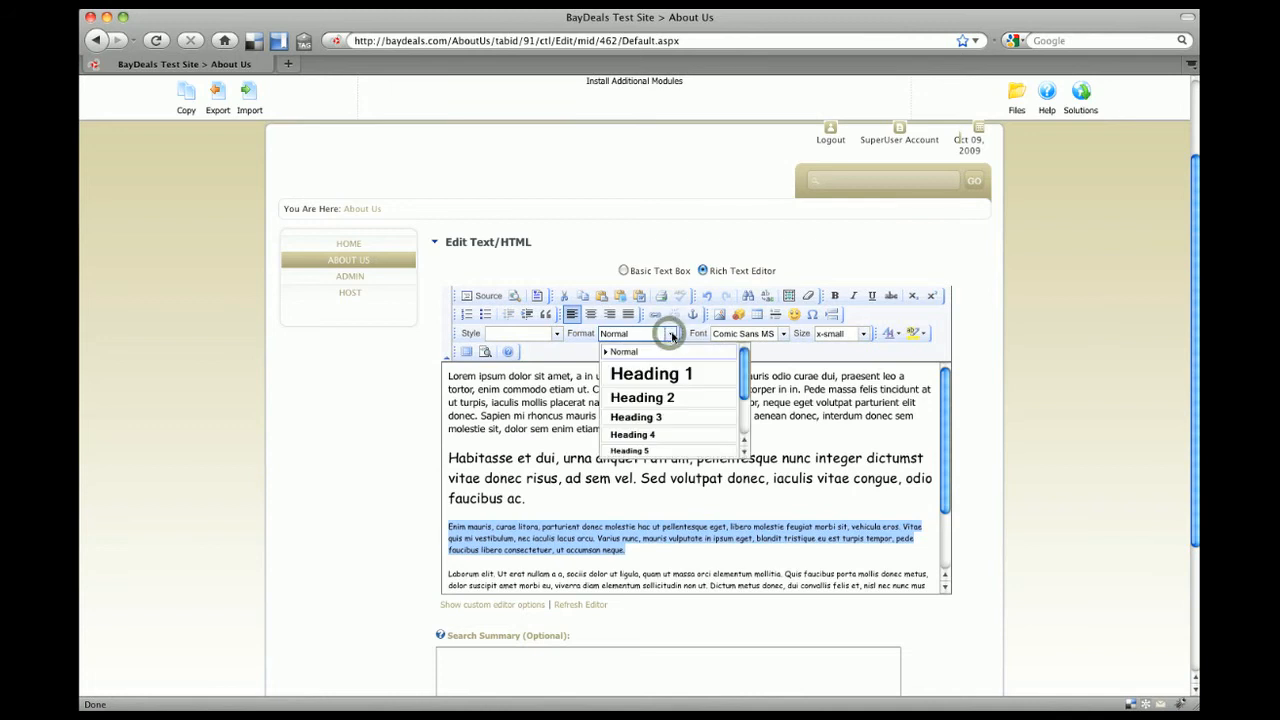
left_click(524, 332)
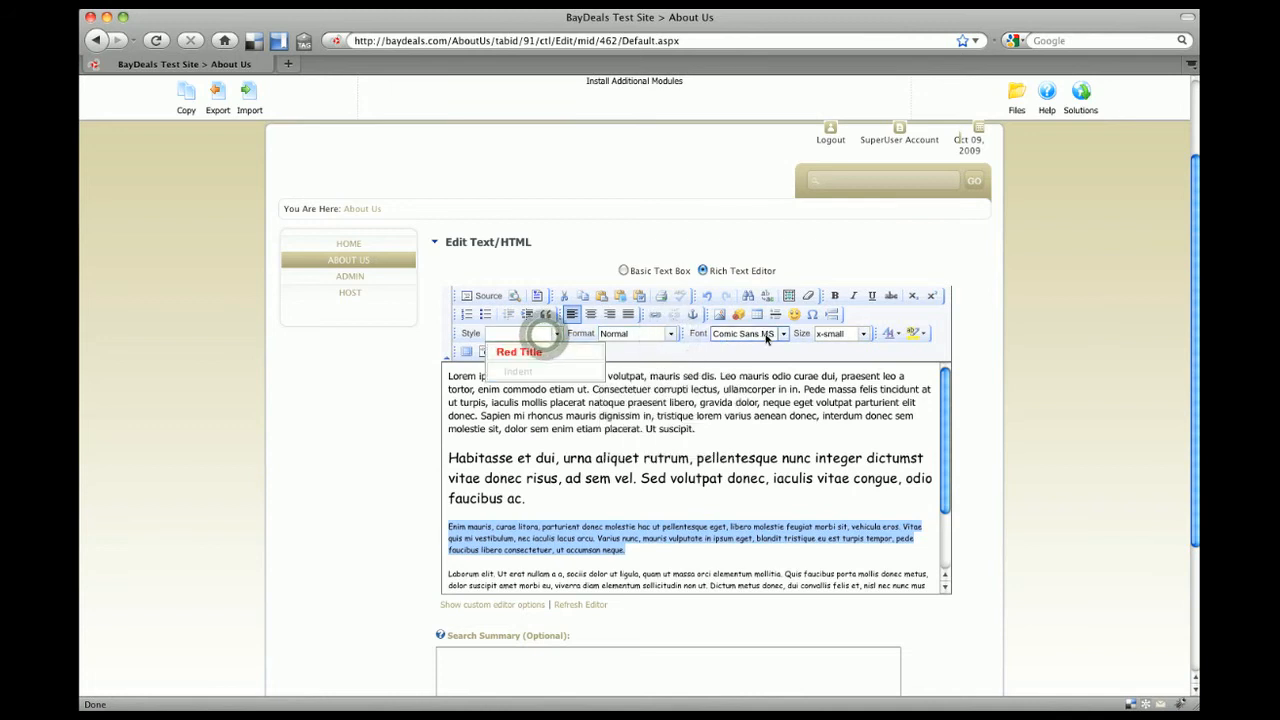
left_click(860, 332)
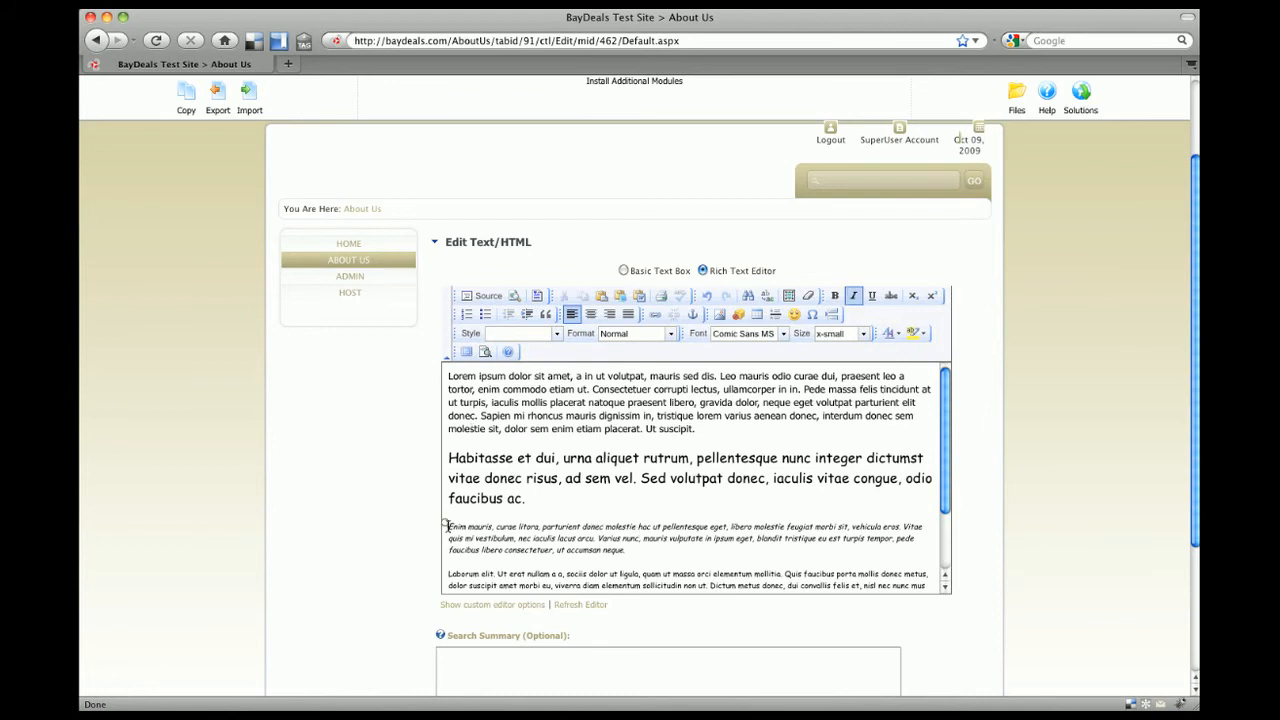
type("NOTE:")
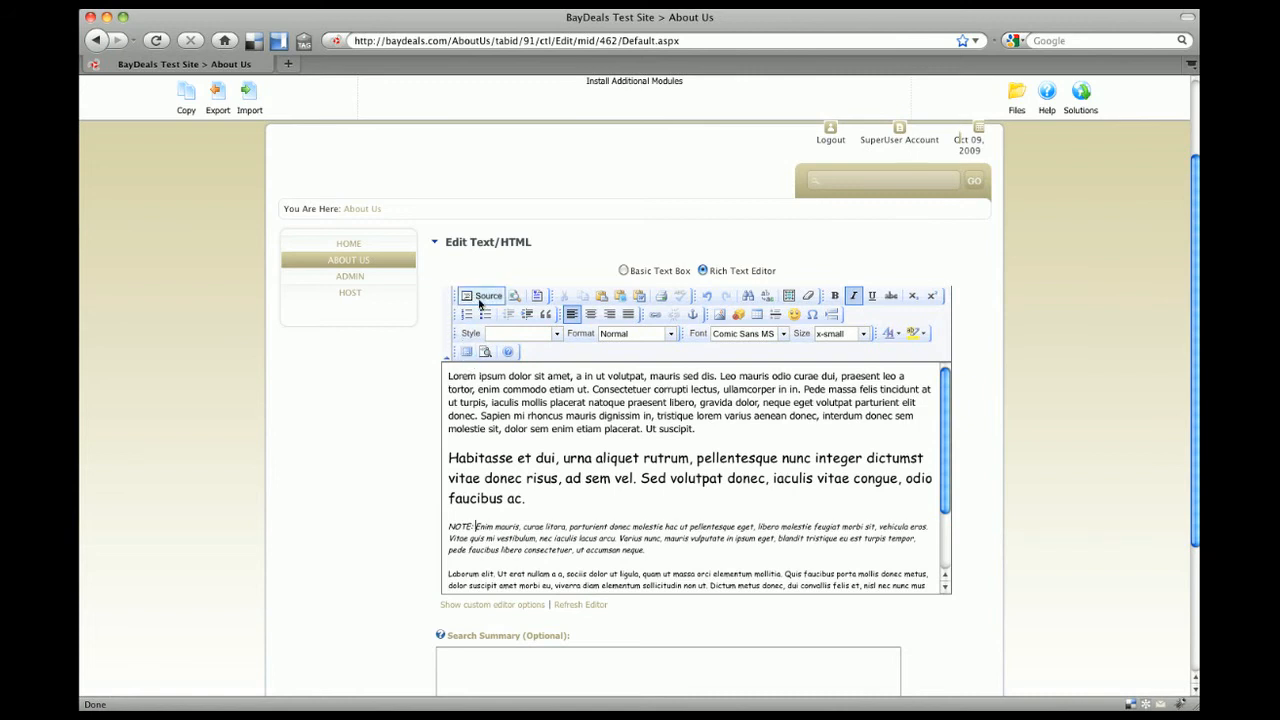
left_click(484, 296)
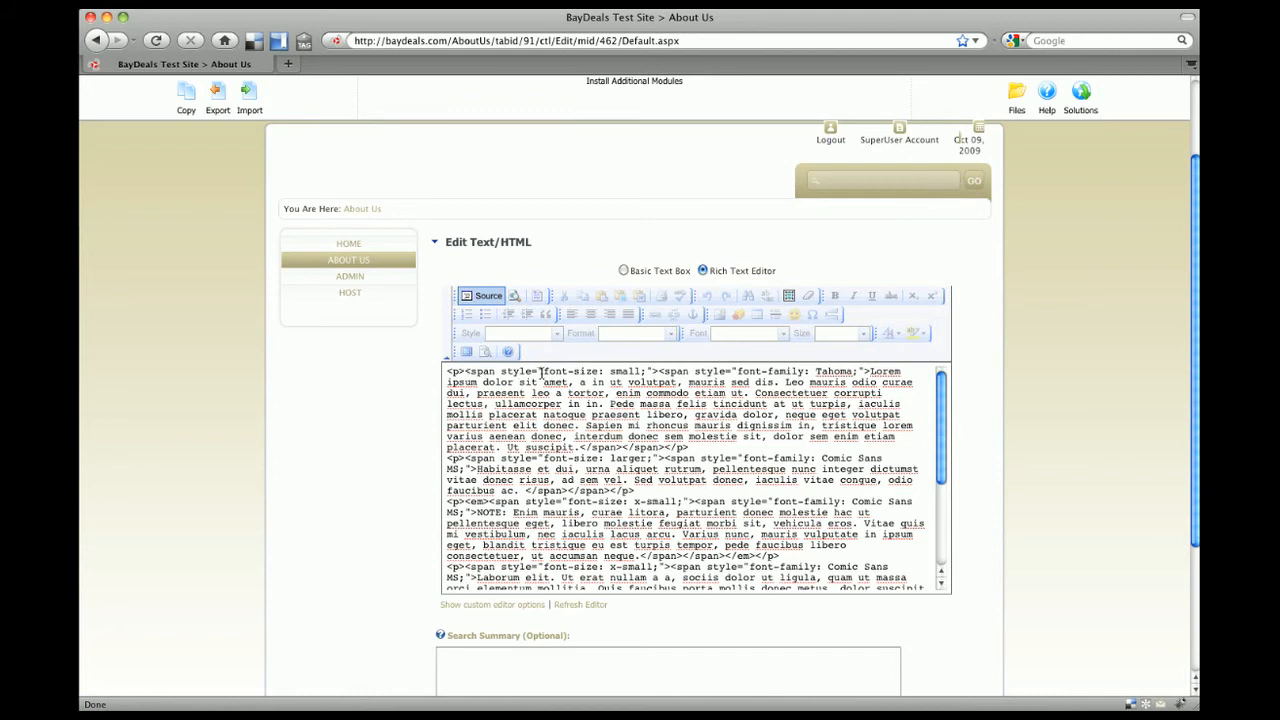
double_click(590, 370)
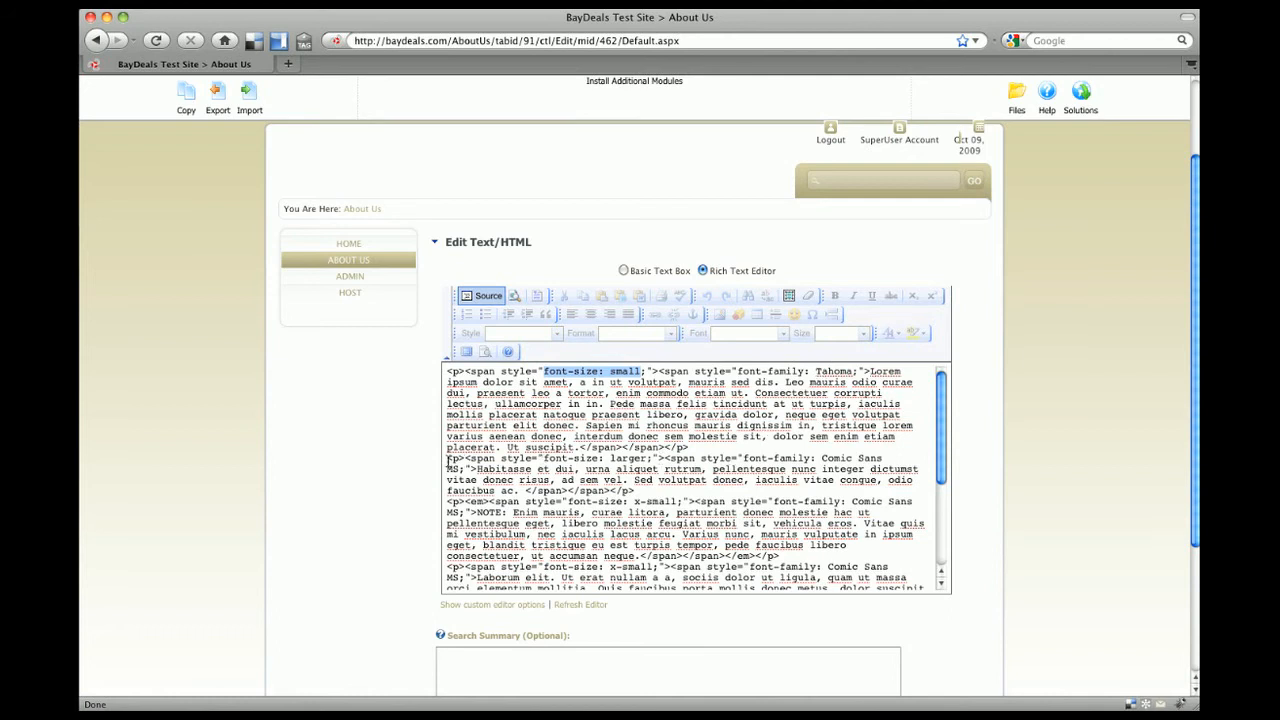
left_click(644, 490)
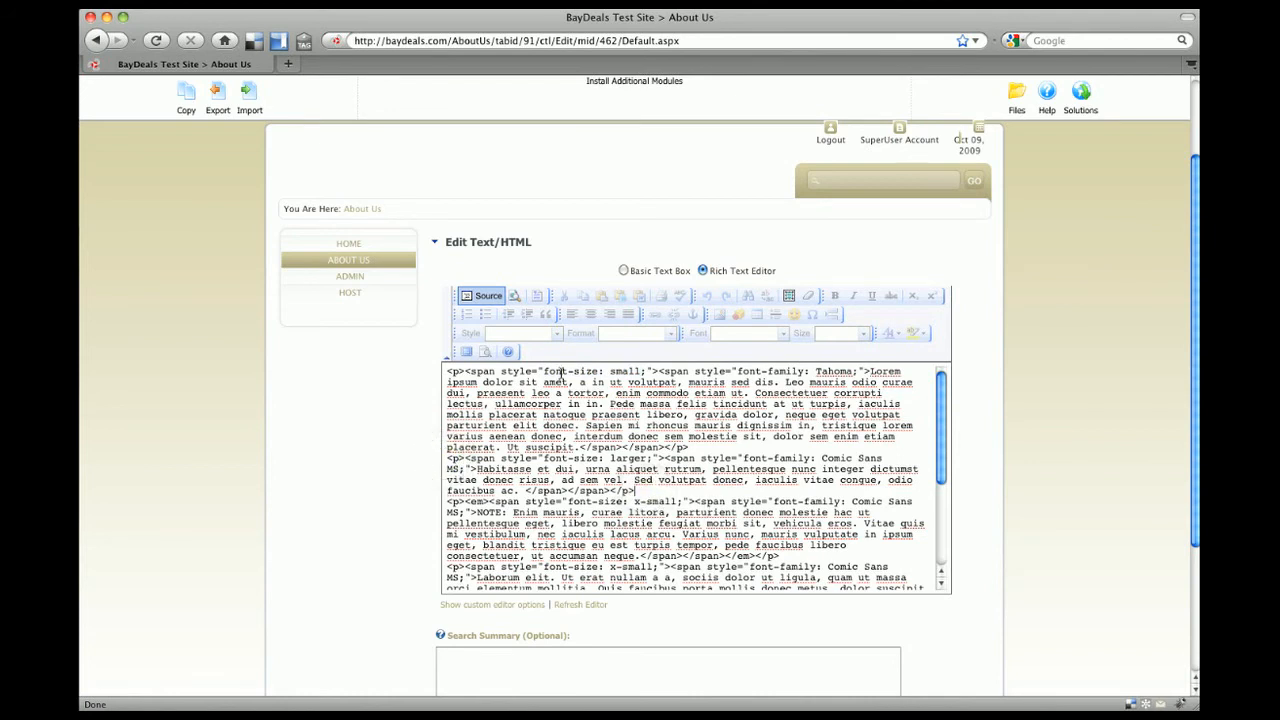
left_click(484, 296)
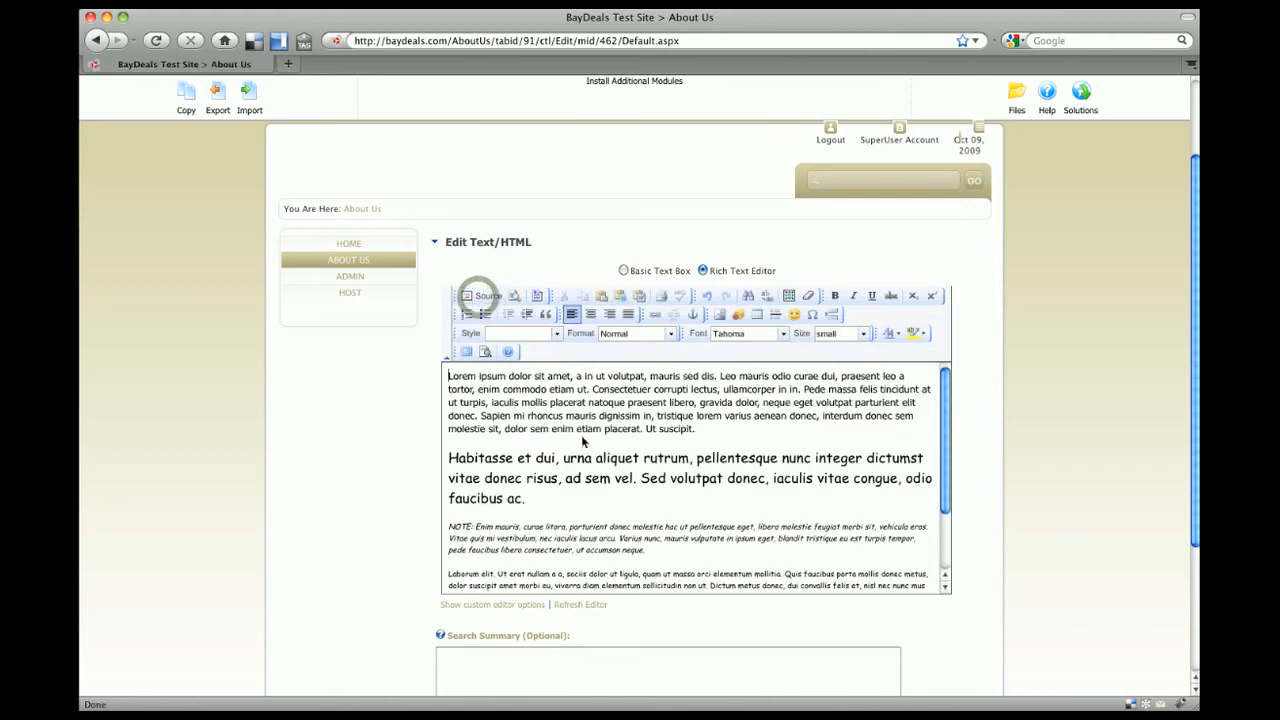
Select all the styled placeholder text in the editor and delete it.
scroll("down", 3)
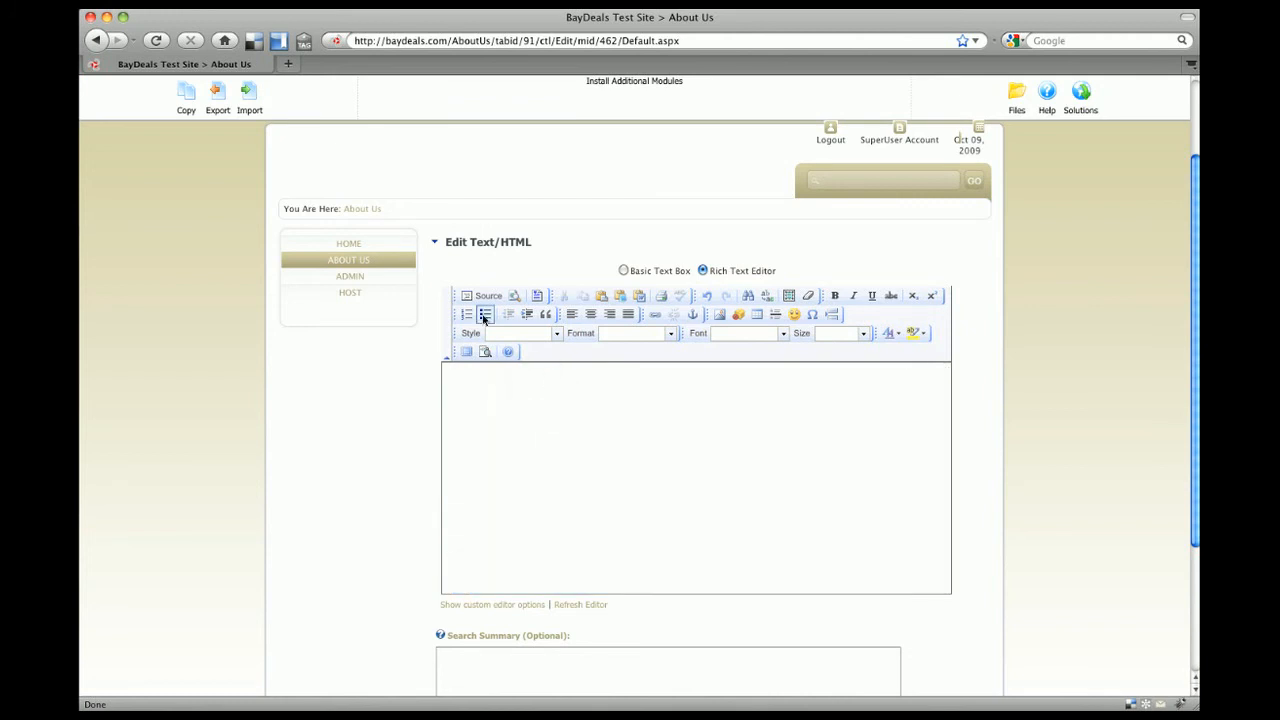
Re-paste the lorem ipsum into the emptied module as unformatted plain text.
left_click(488, 296)
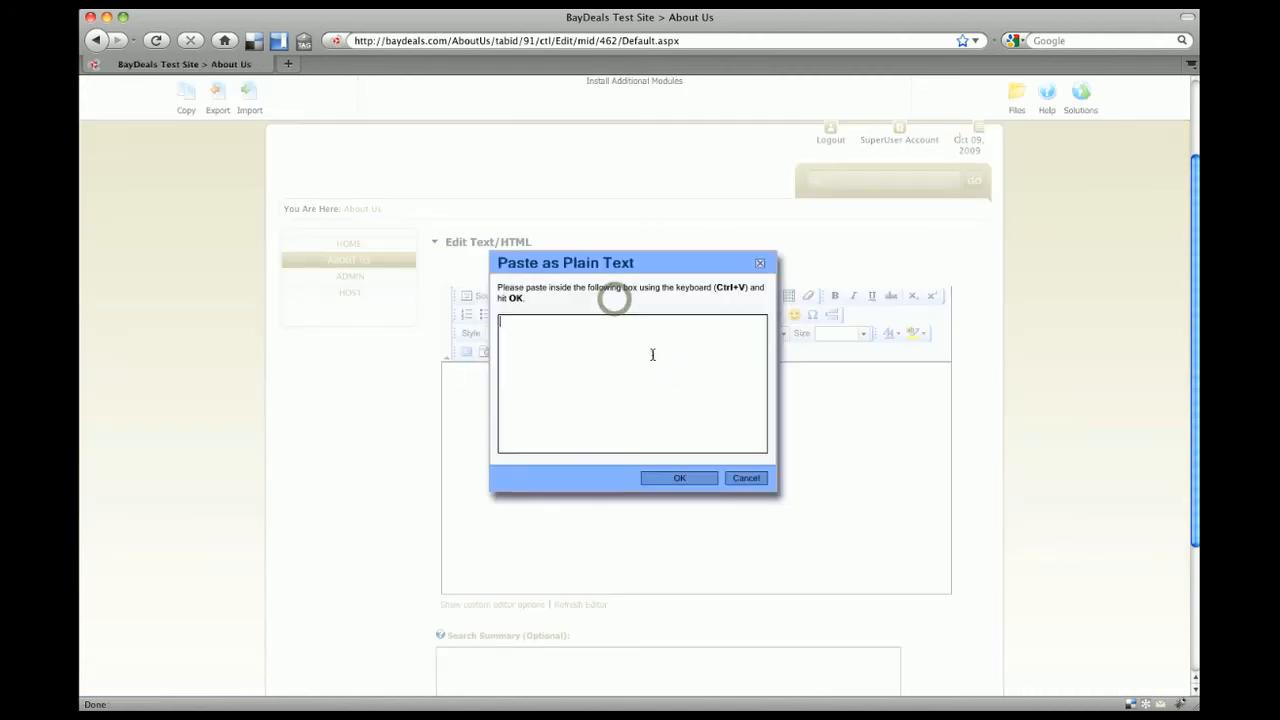
key("ctrl+v")
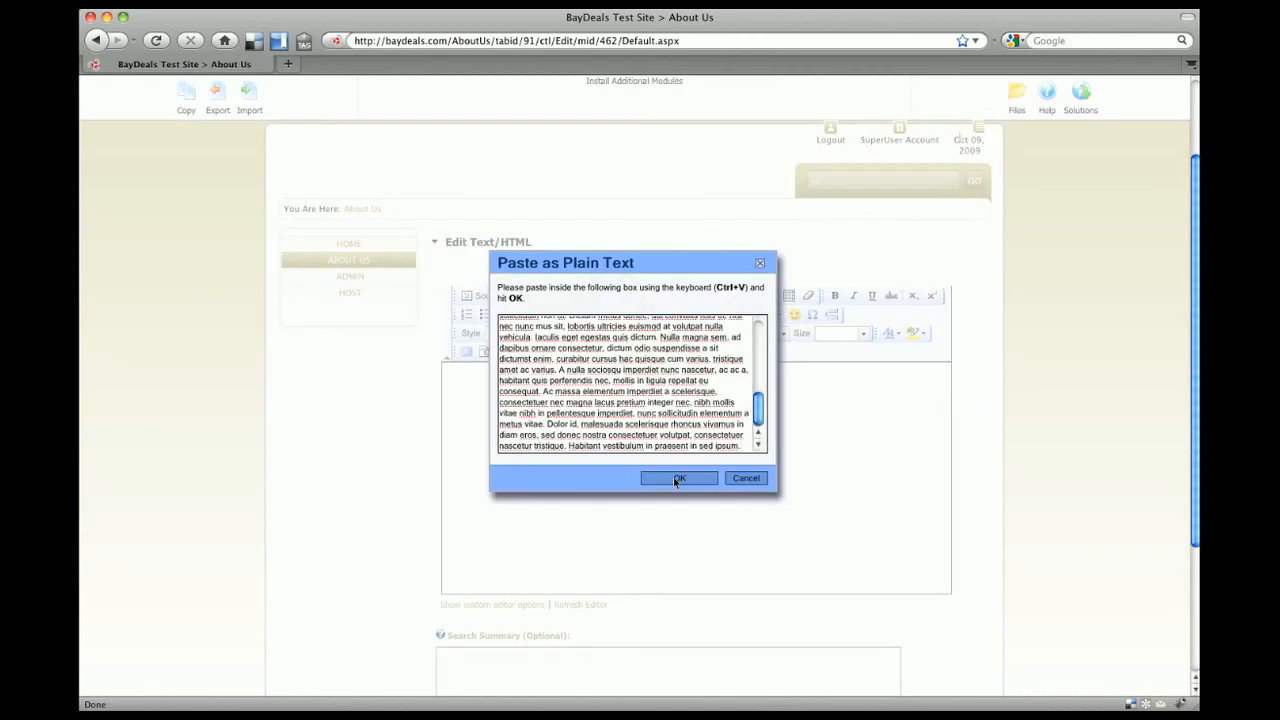
left_click(680, 476)
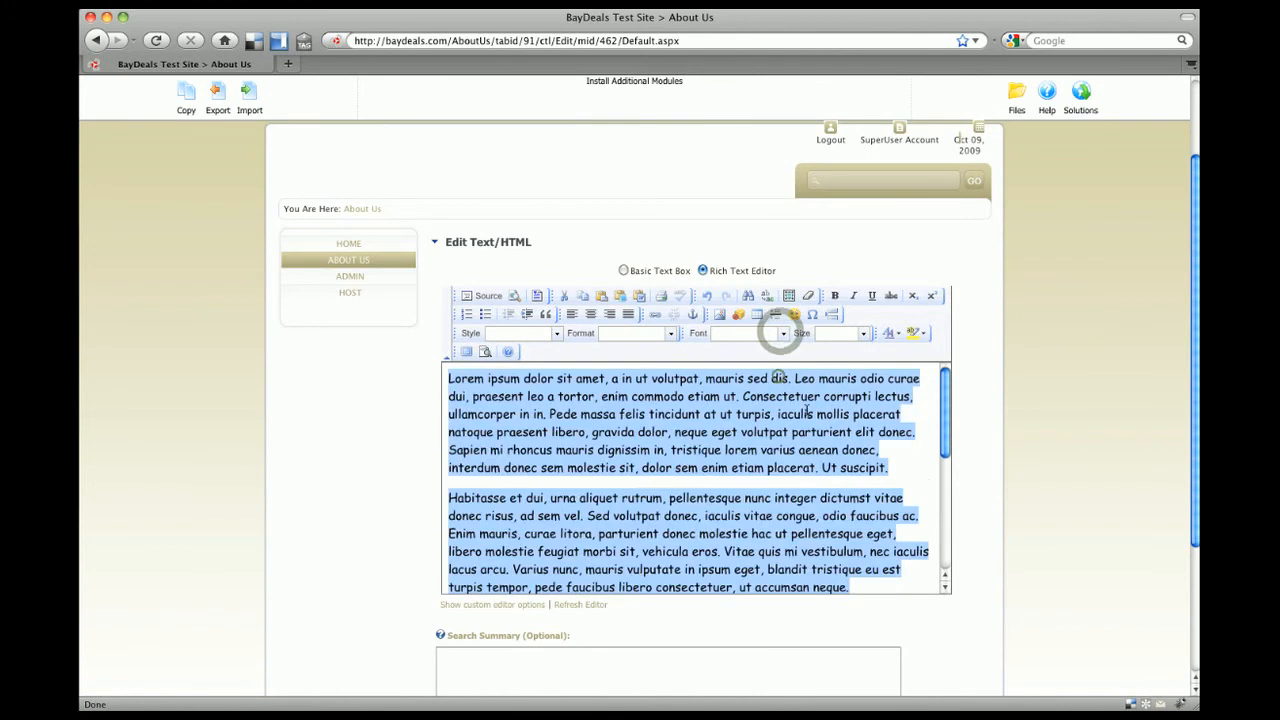
scroll("down", 3)
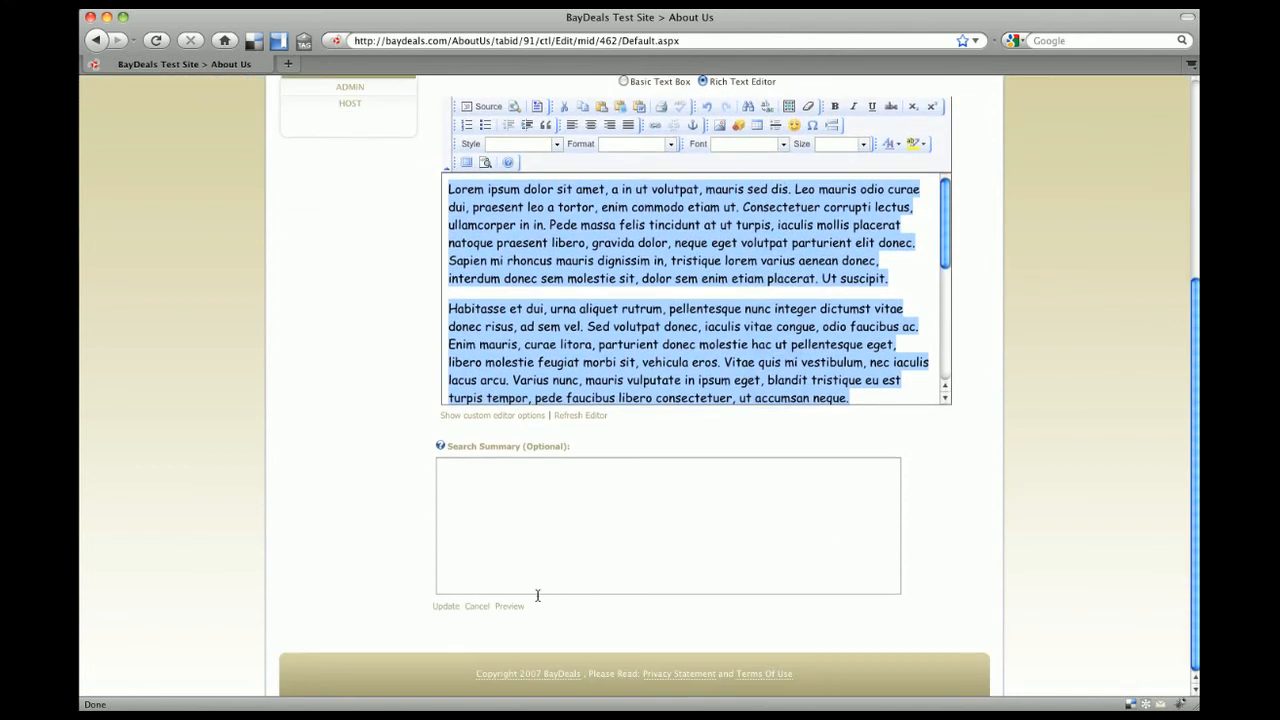
left_click(444, 606)
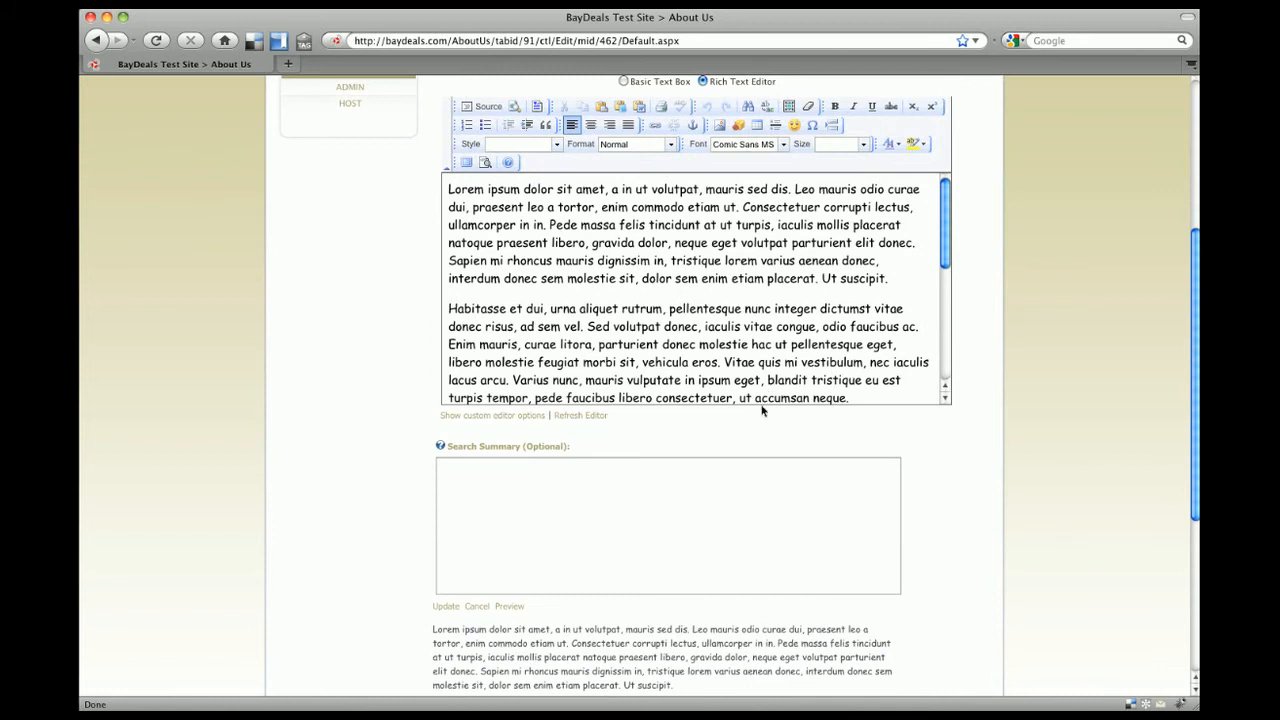
scroll("down", 3)
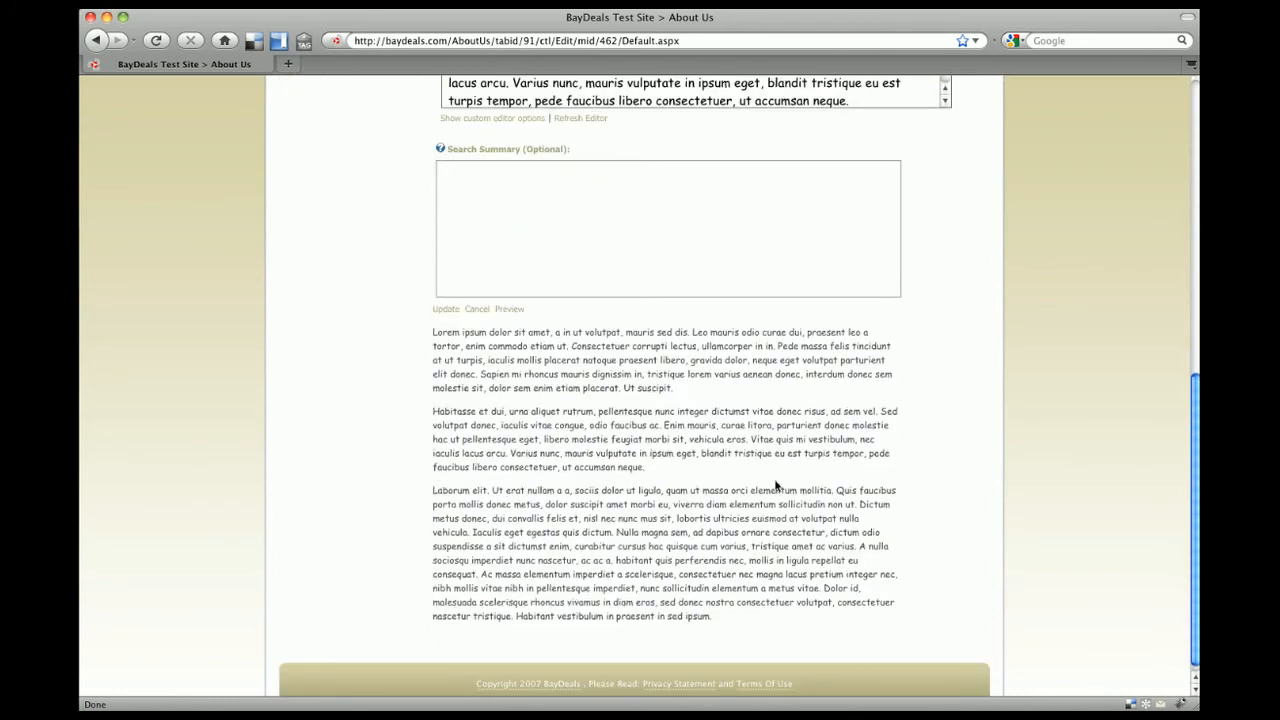
scroll("up", 3)
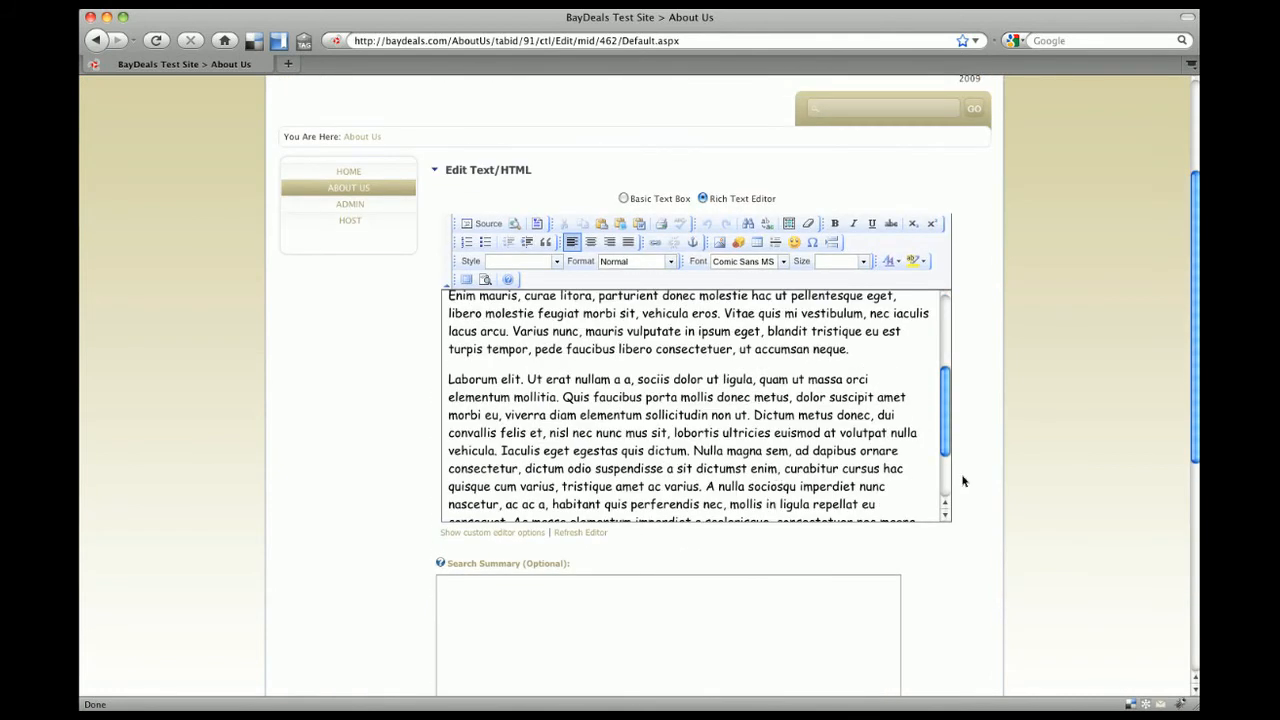
scroll("down", 3)
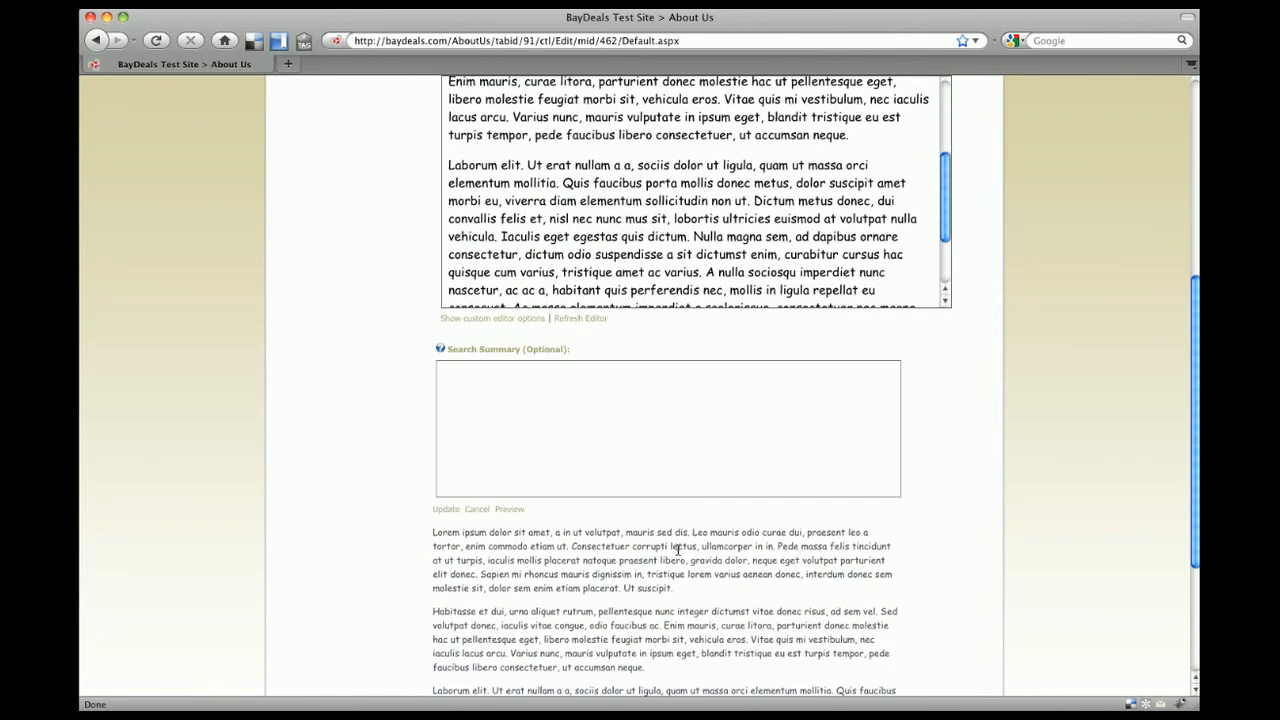
mouse_move(716, 592)
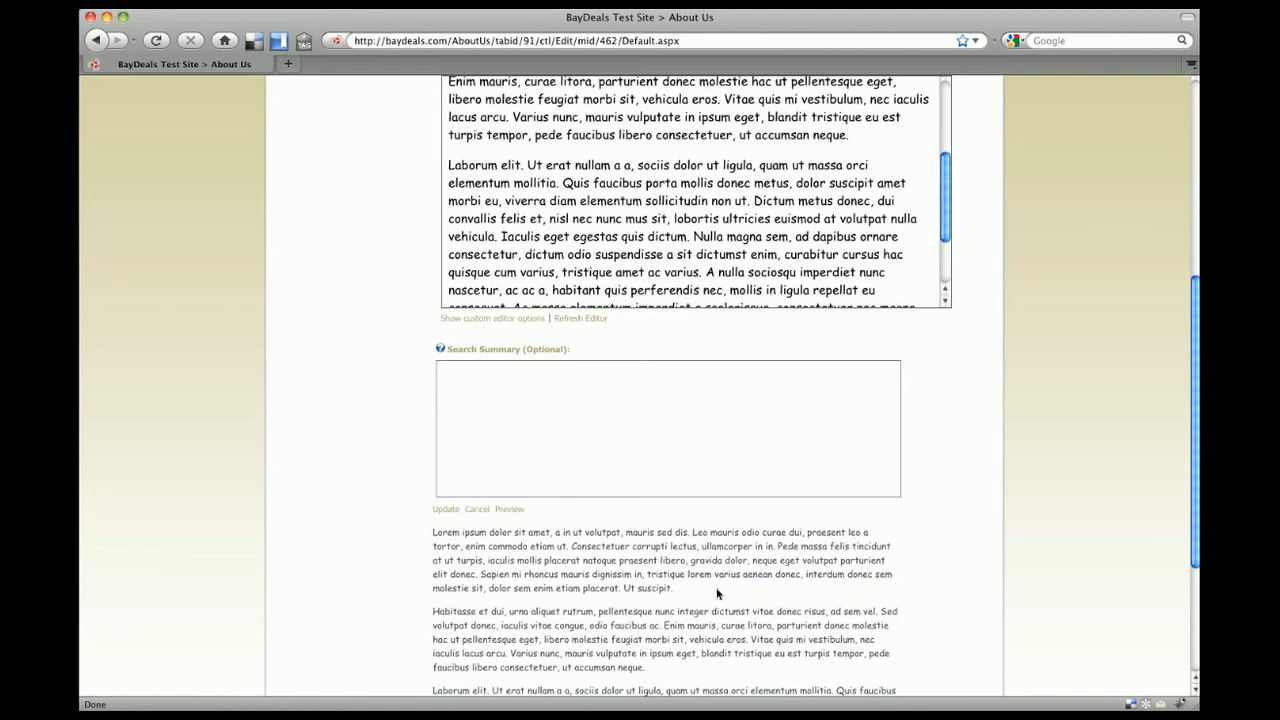
mouse_move(864, 520)
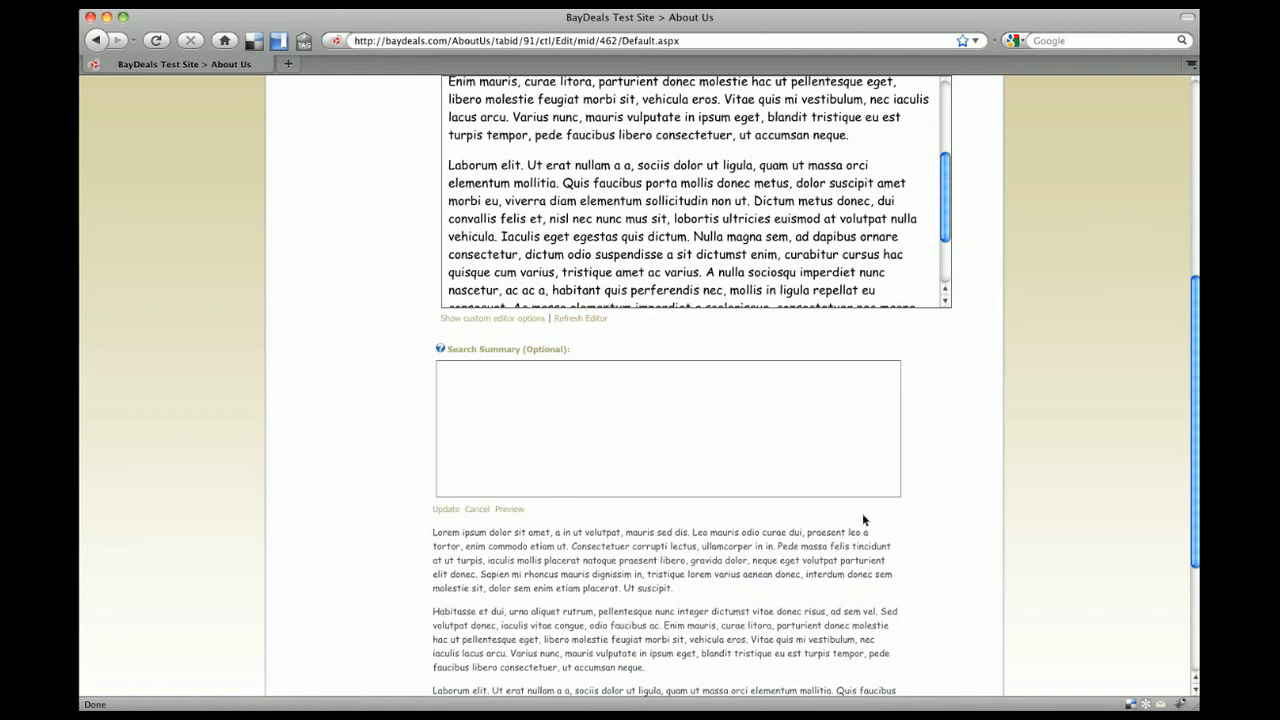
mouse_move(992, 498)
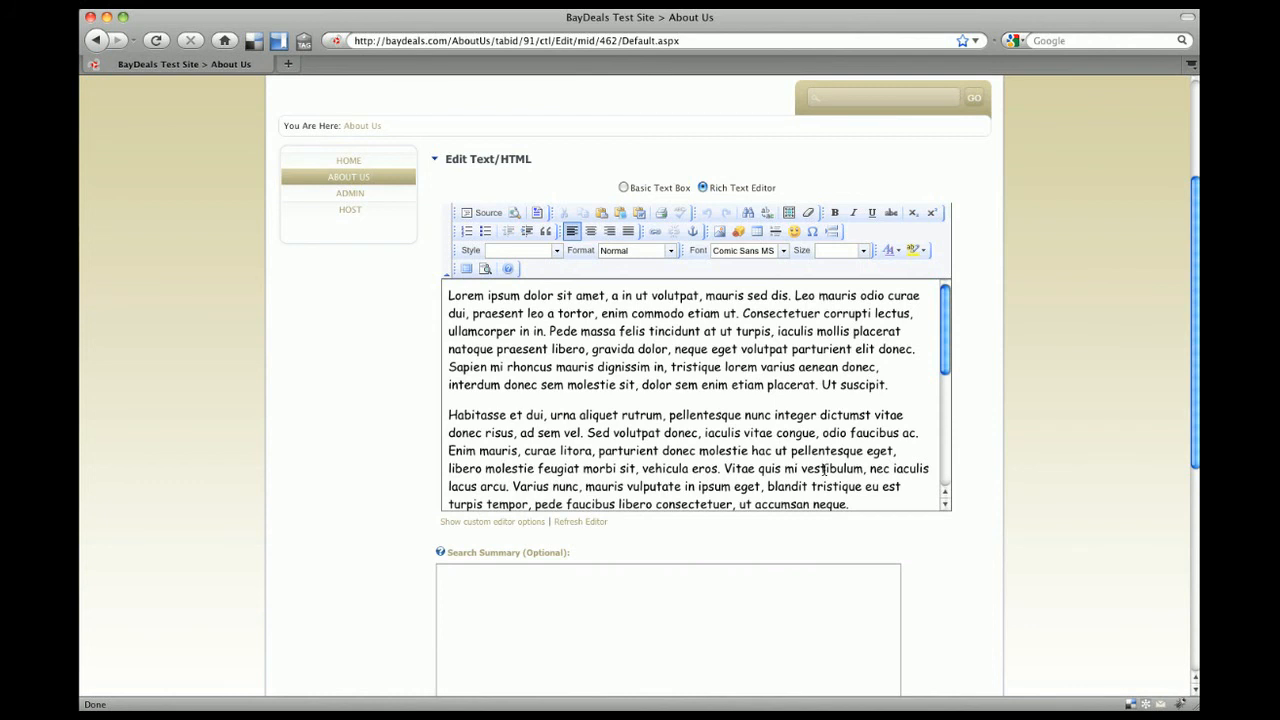
mouse_move(900, 388)
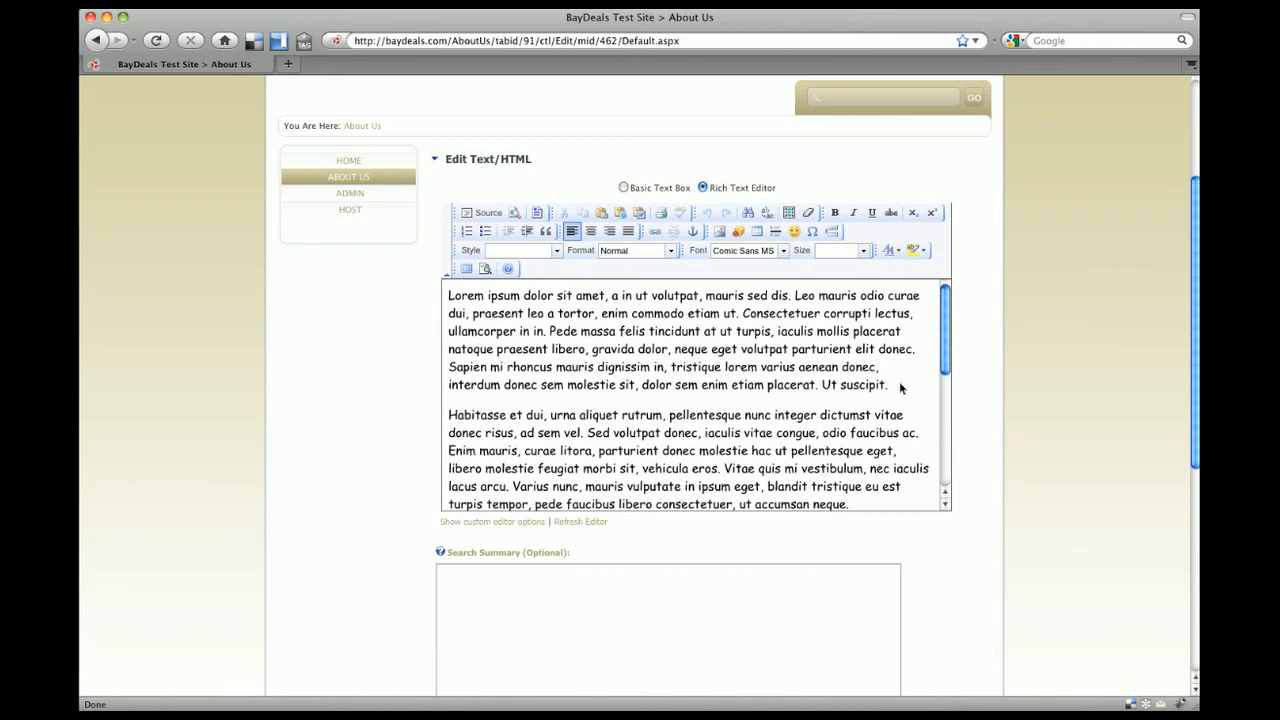
mouse_move(898, 388)
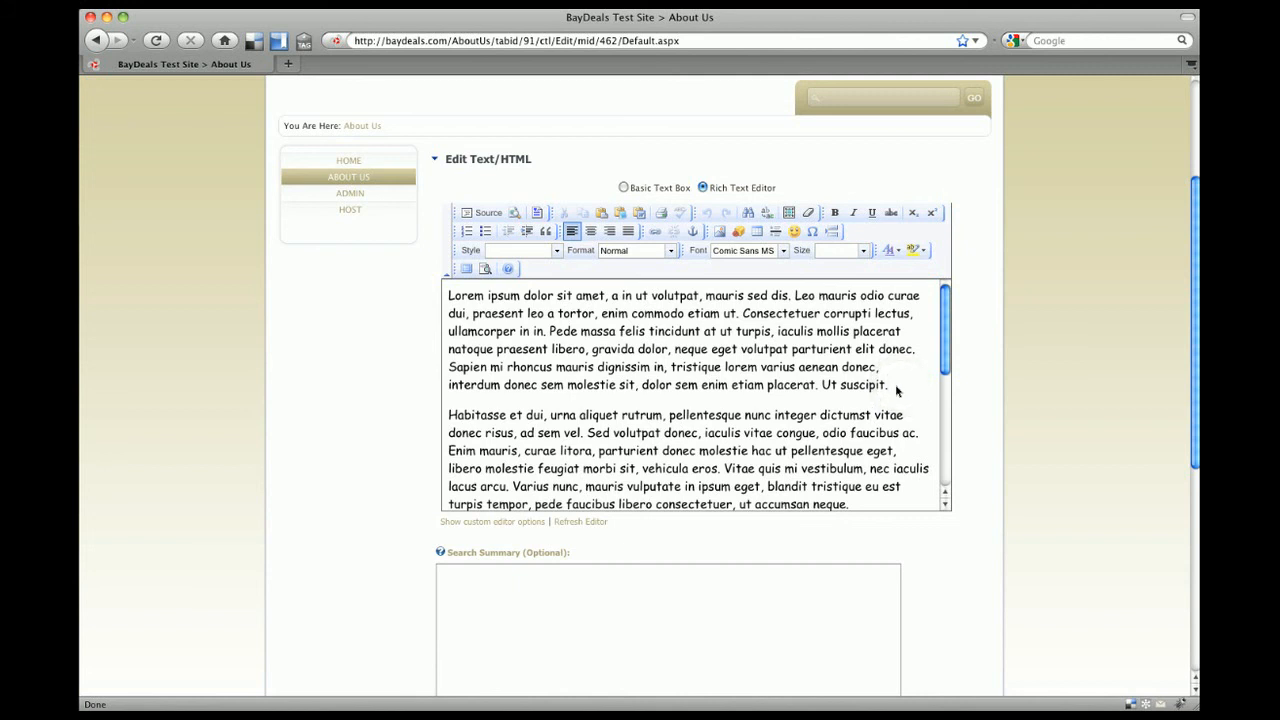
mouse_move(582, 430)
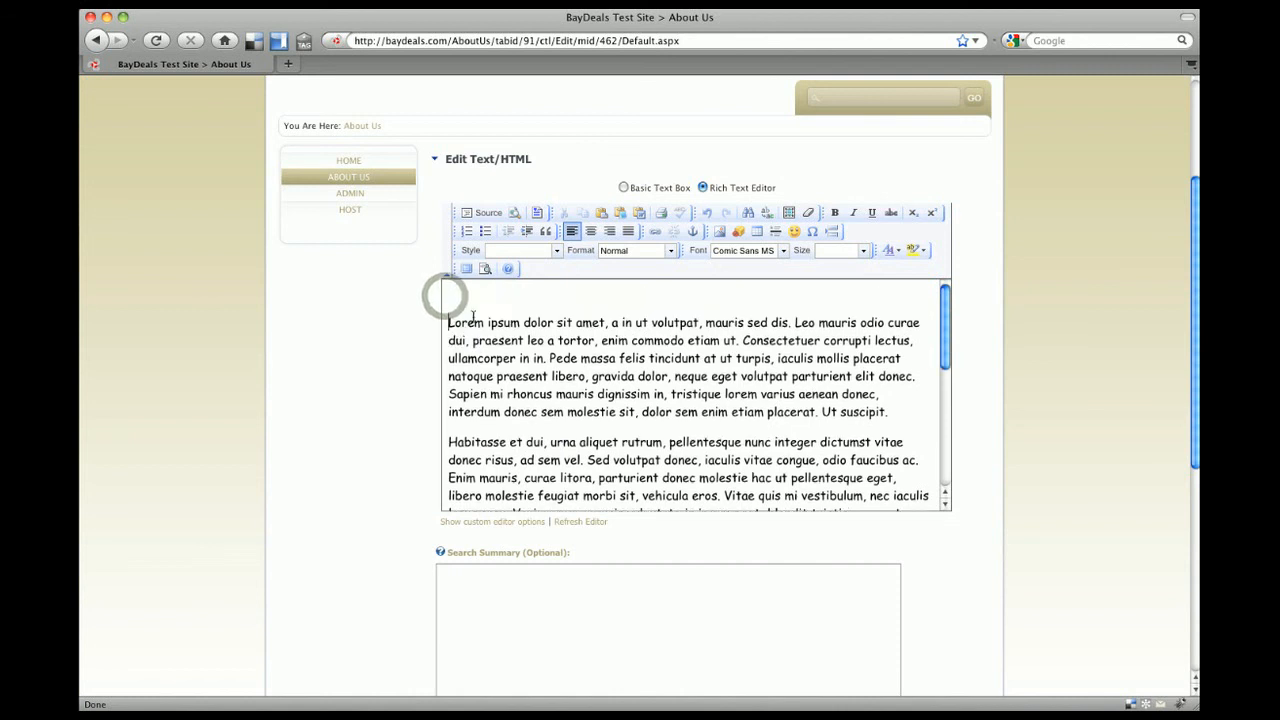
Add 'Type some text here...', a paragraph 'This is a new paragraph' and a line break 'This is a new line' above the text.
type("Type")
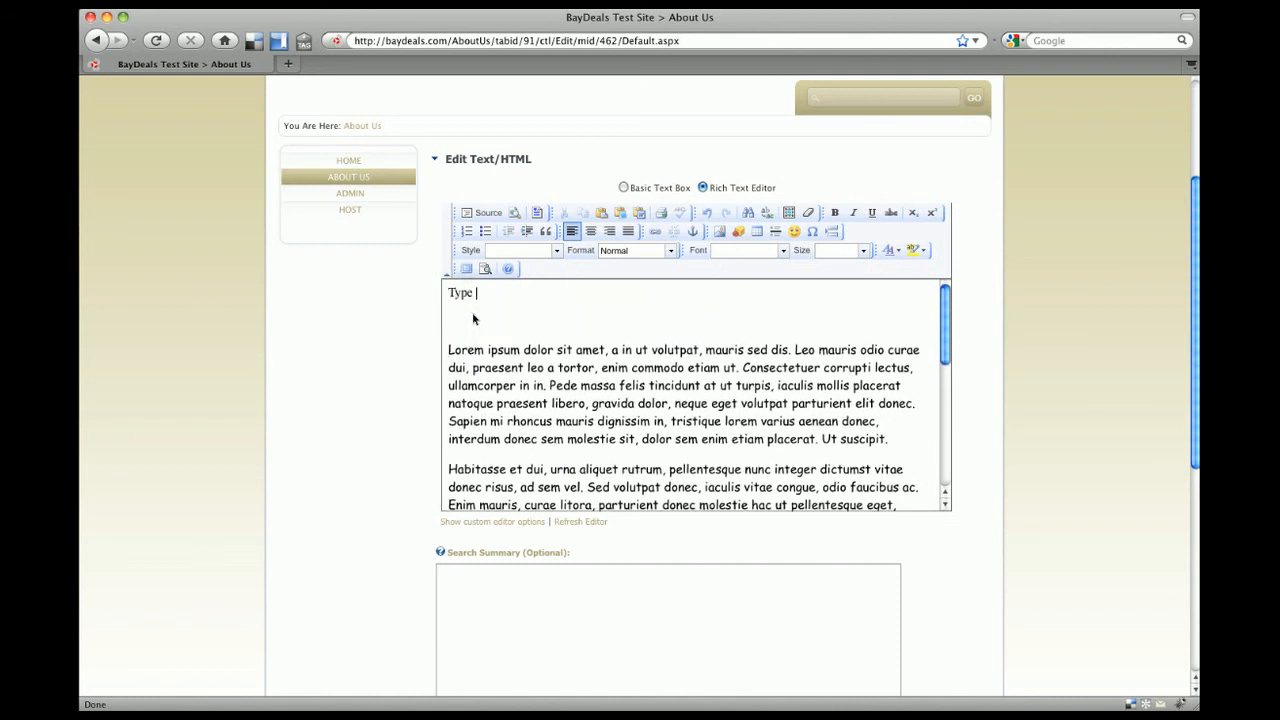
type("some text here...")
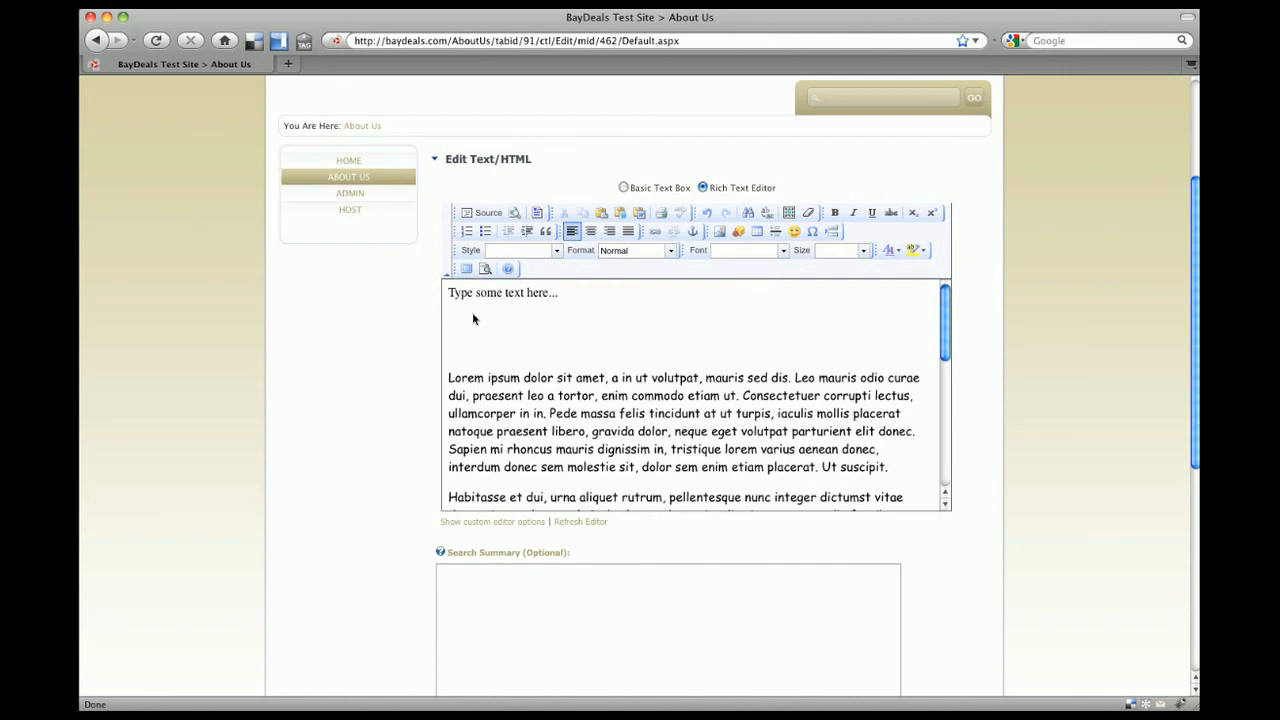
type("This is a")
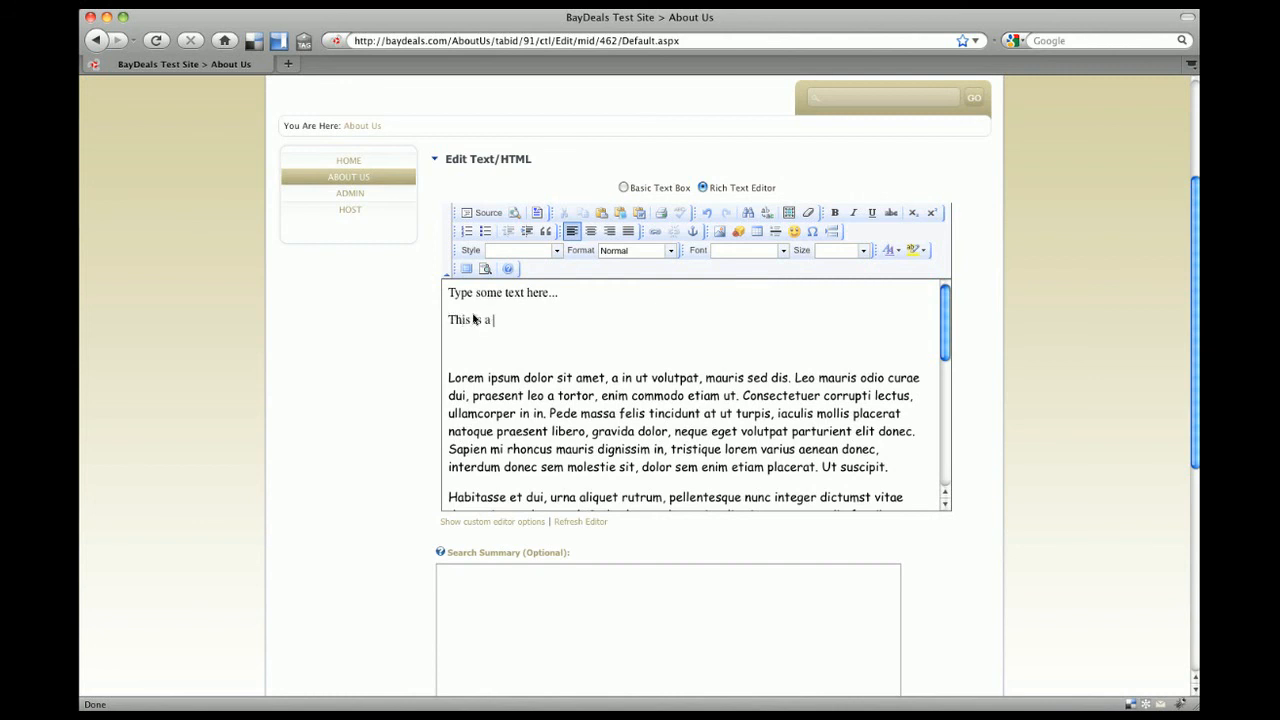
type("new paragraph")
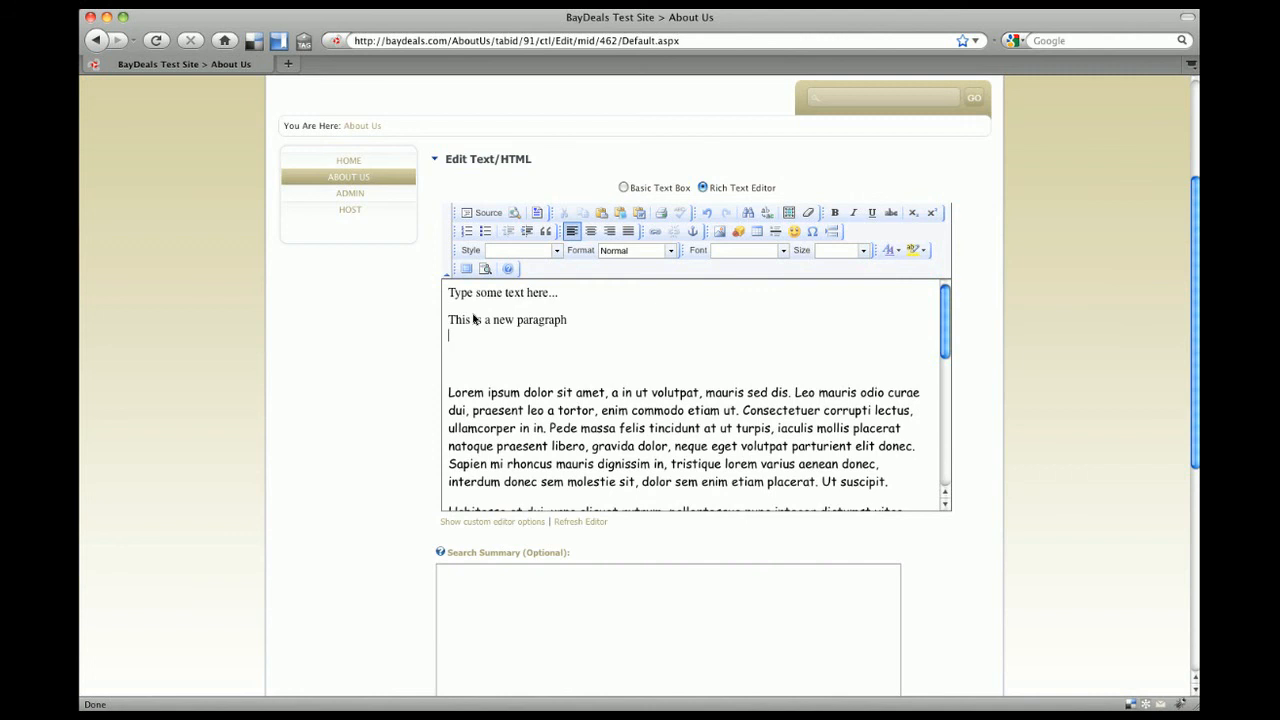
type("This is a new line")
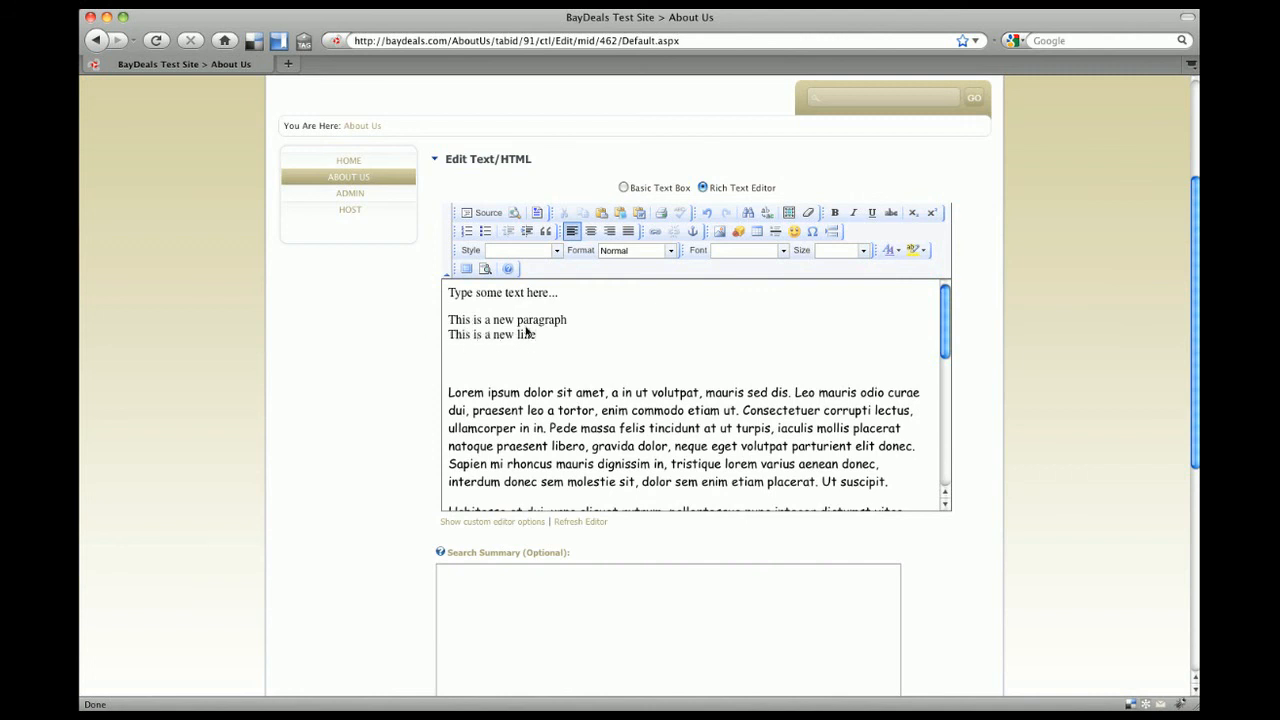
In Source view delete the lorem ipsum markup, noting the <p> and <br /> tags, then return to formatted editing.
left_click(484, 212)
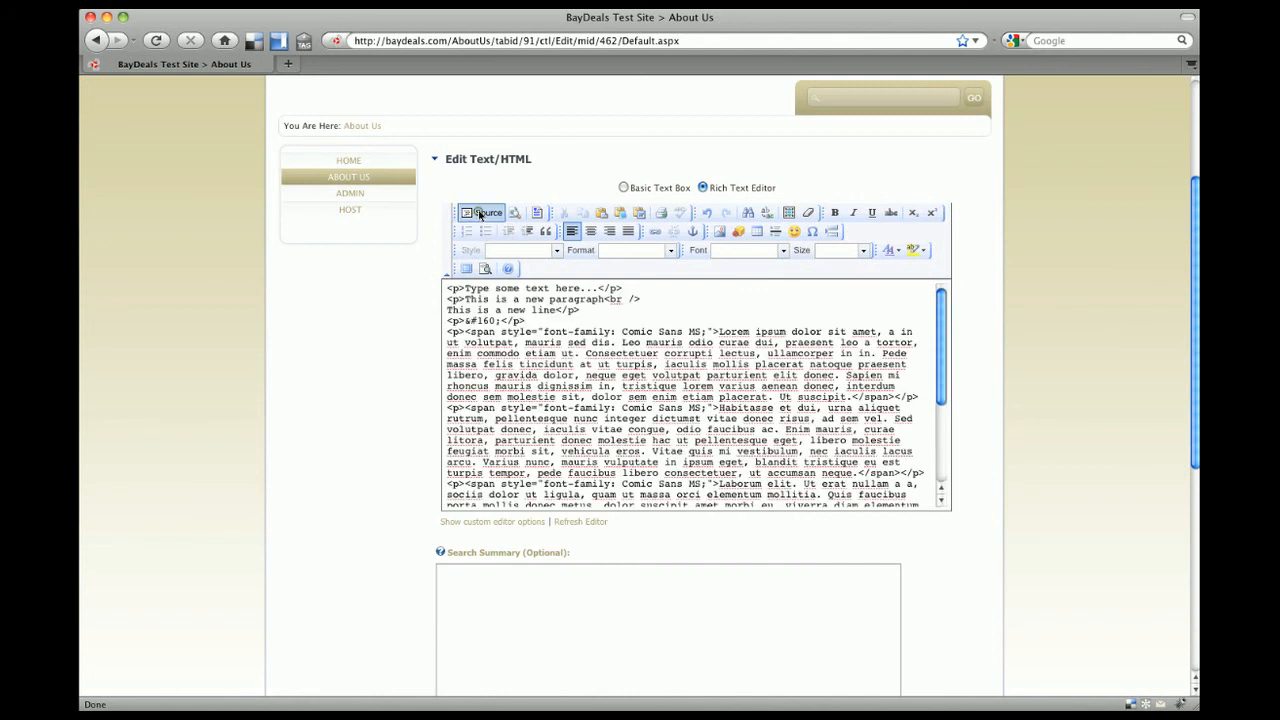
left_click(488, 212)
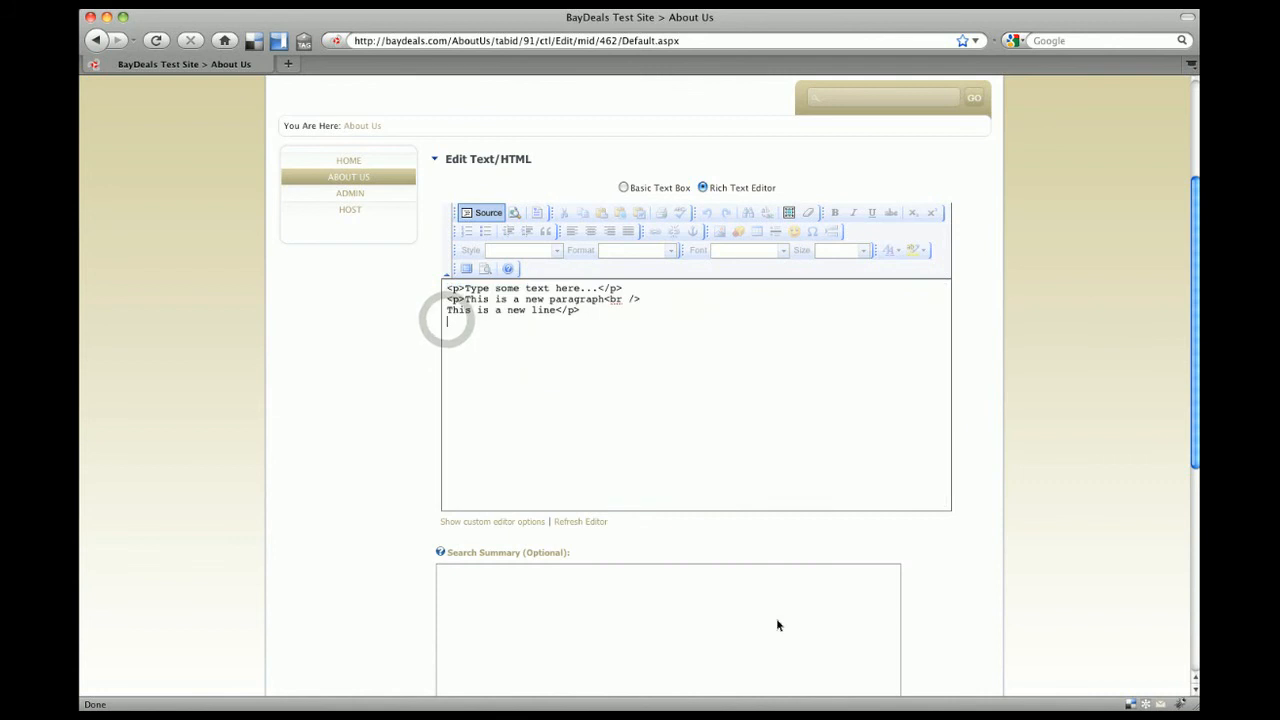
scroll("up", 3)
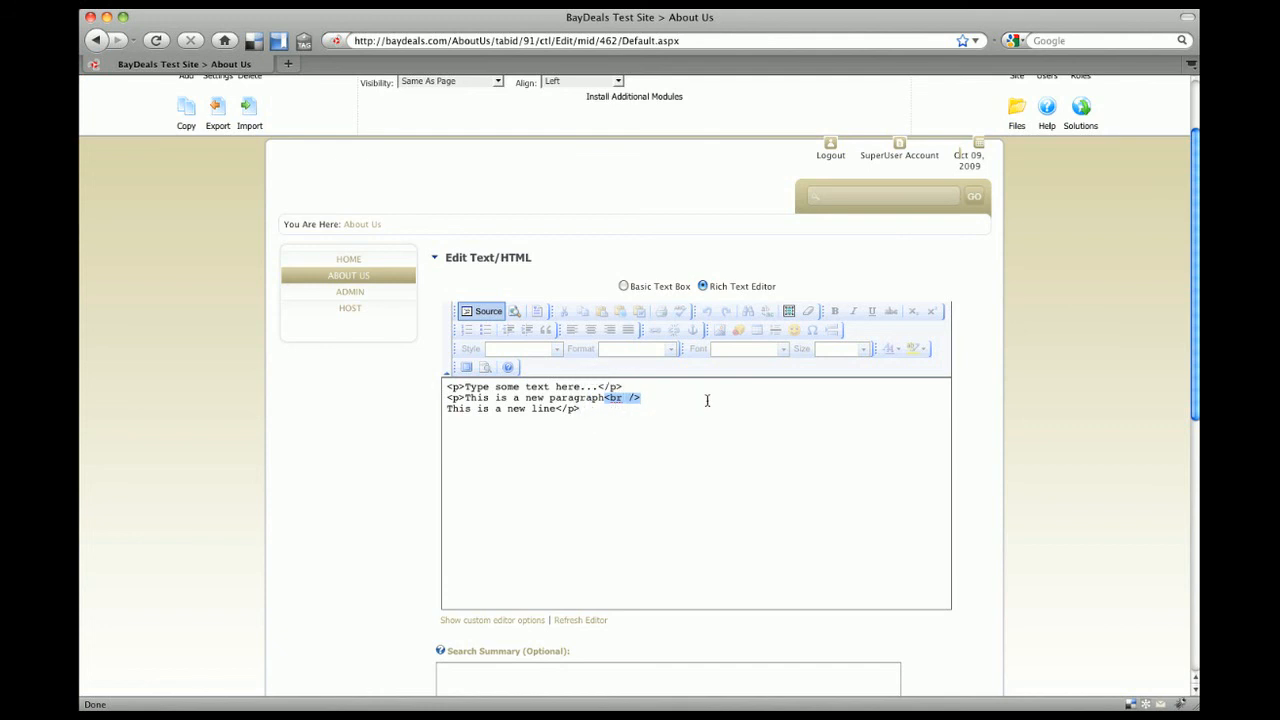
mouse_move(660, 400)
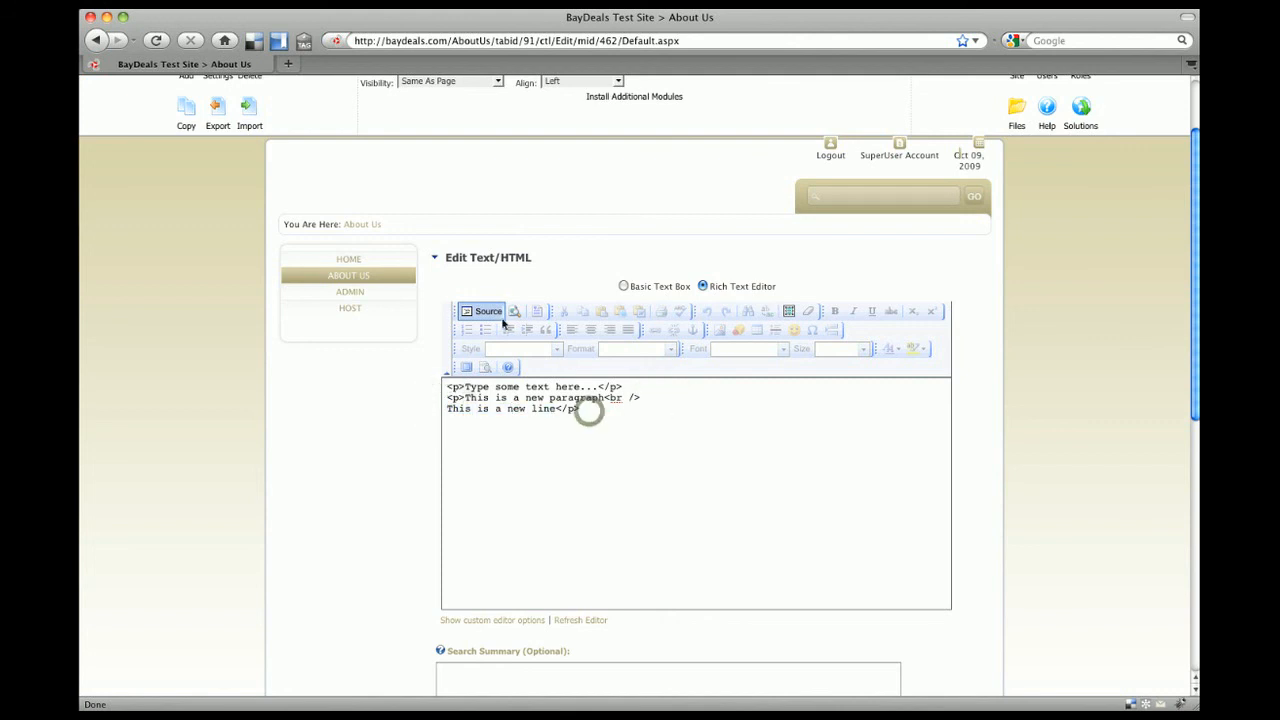
left_click(488, 312)
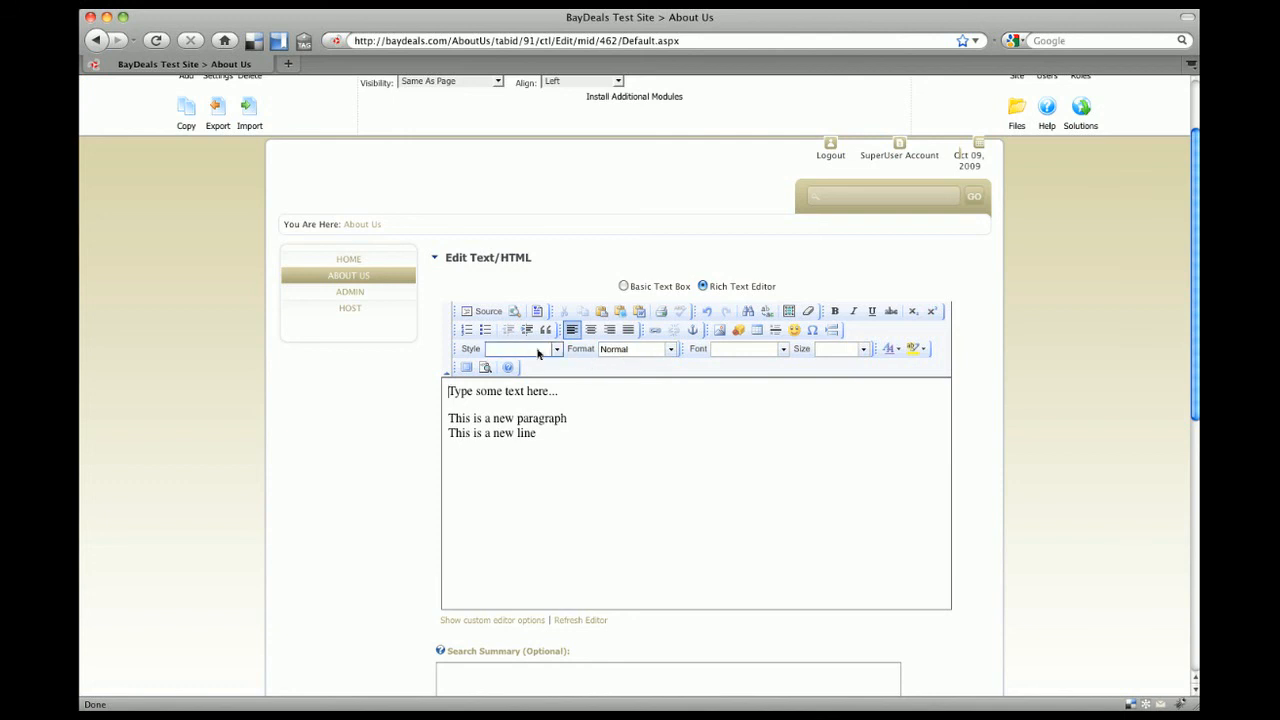
mouse_move(834, 312)
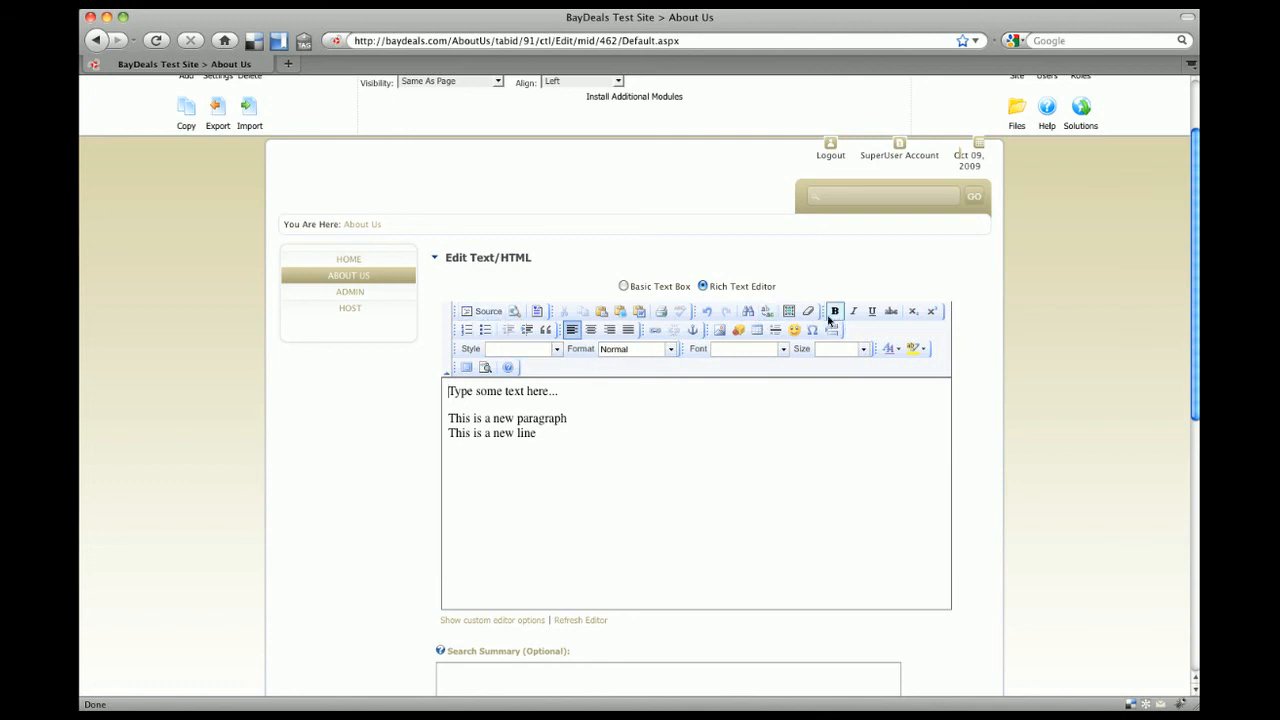
mouse_move(740, 332)
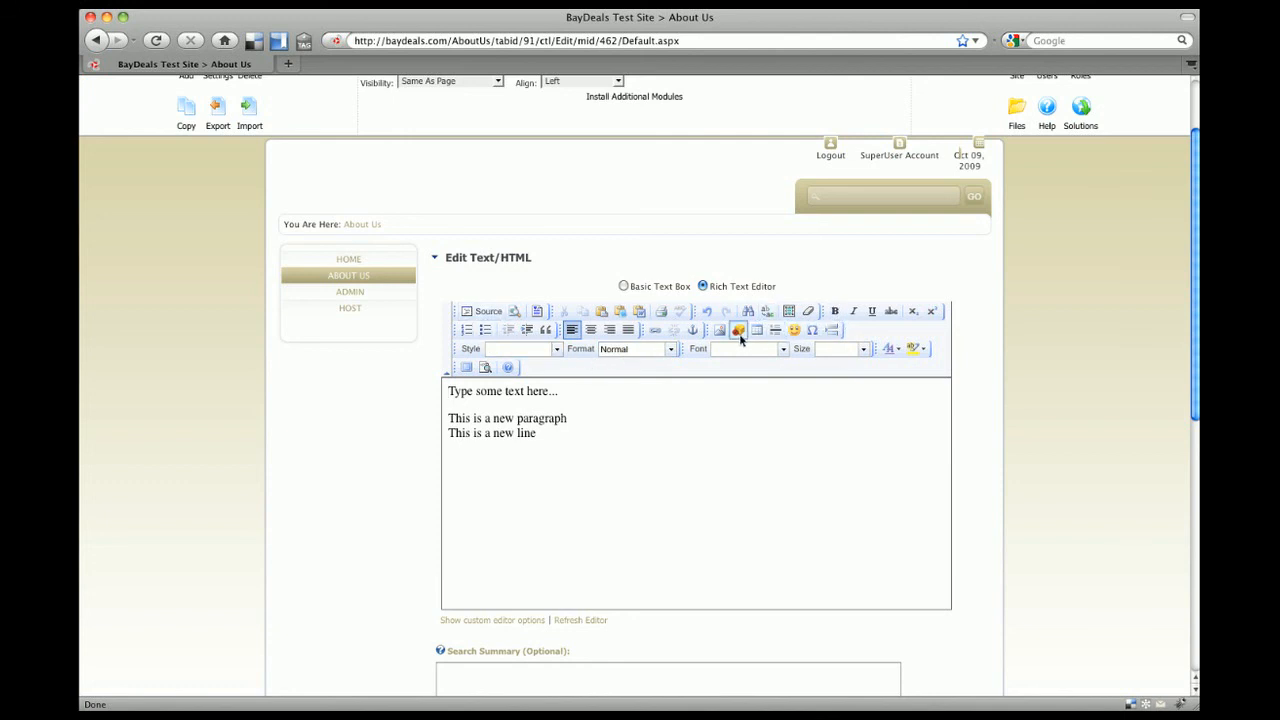
mouse_move(748, 408)
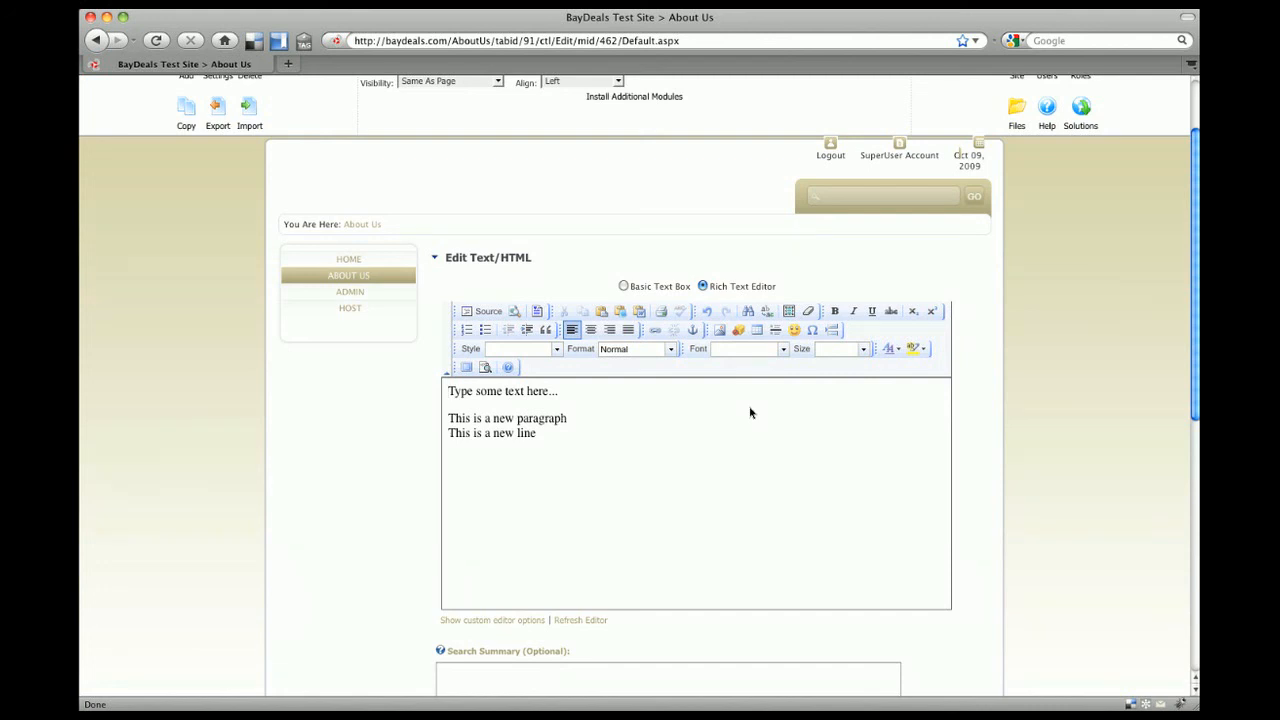
left_click(448, 390)
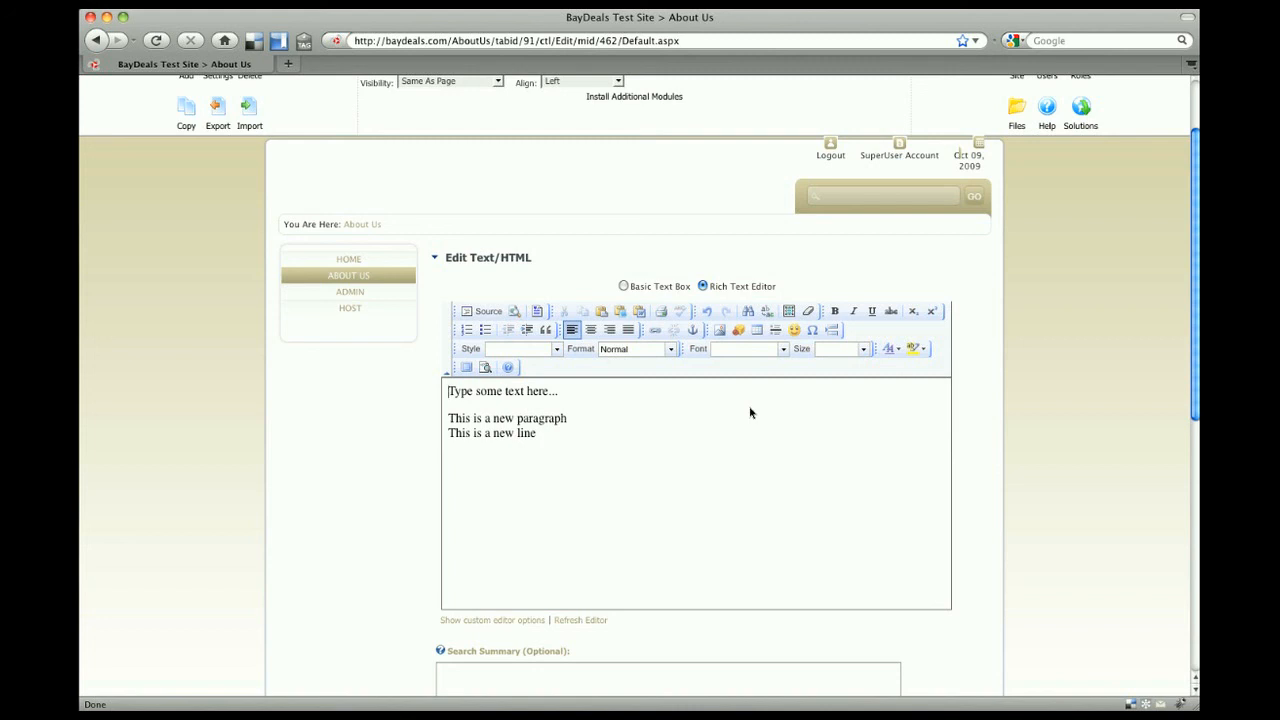